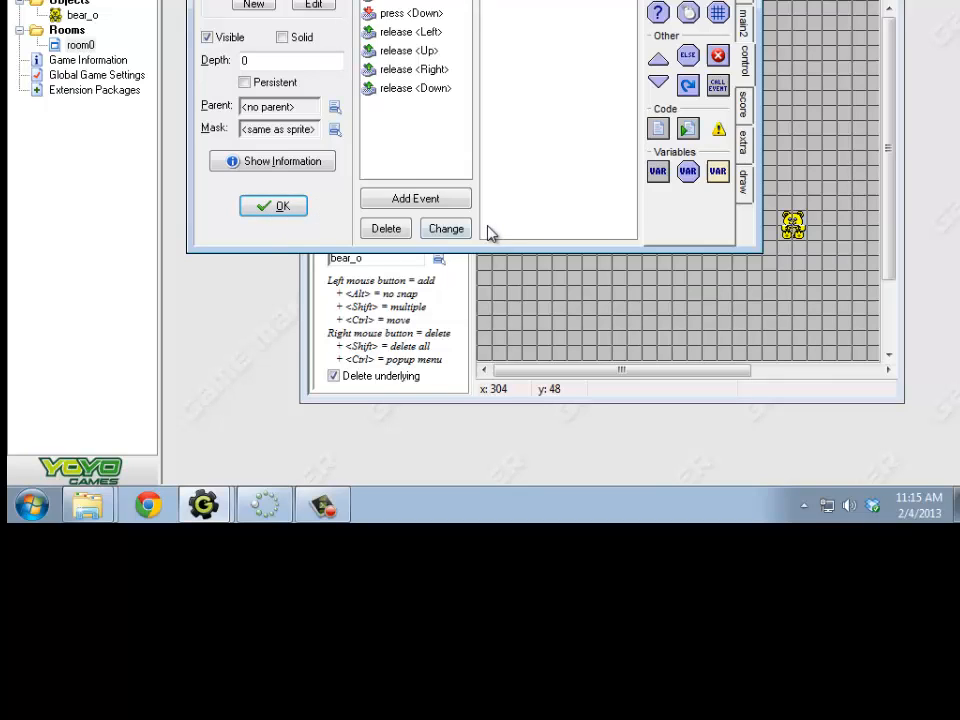
mouse_move(547, 153)
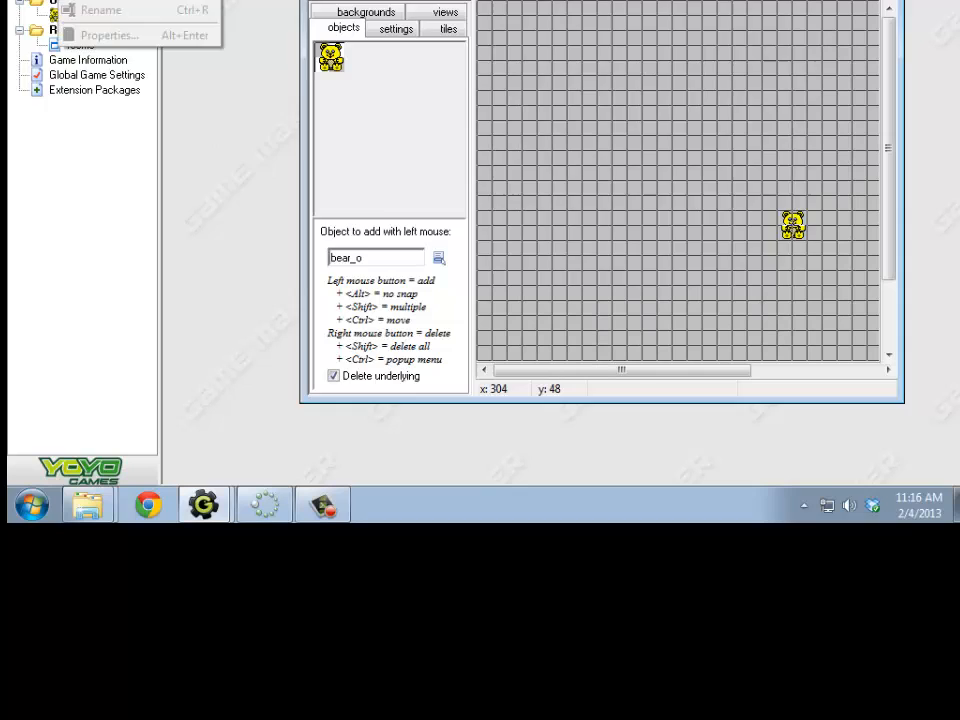
Step: Create a wall_s sprite from Square.ico and start a new wall object
left_click(109, 35)
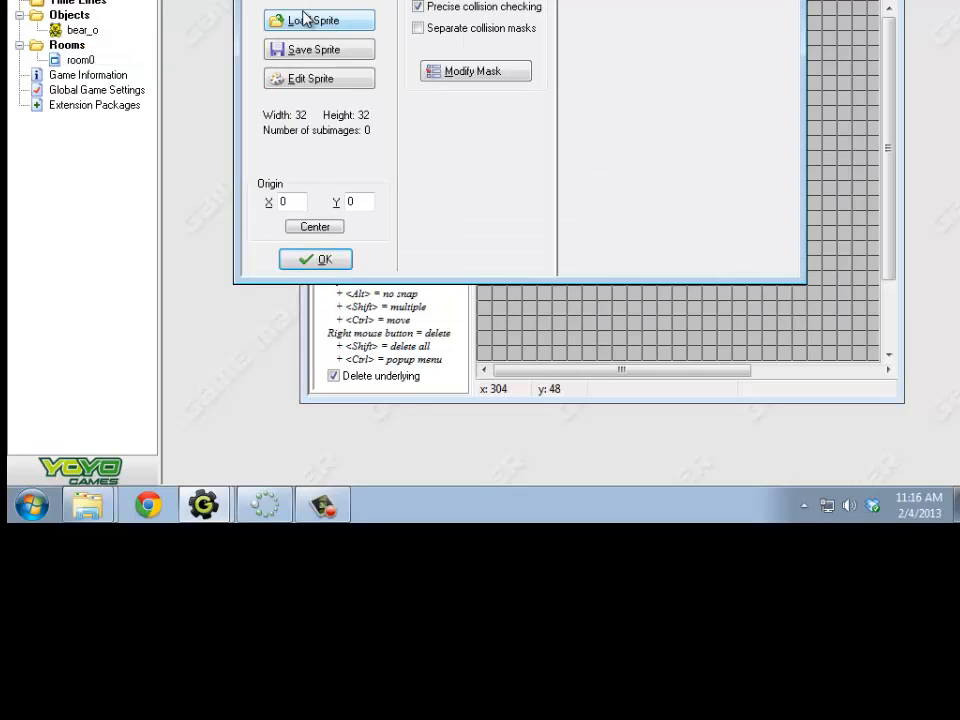
mouse_move(318, 20)
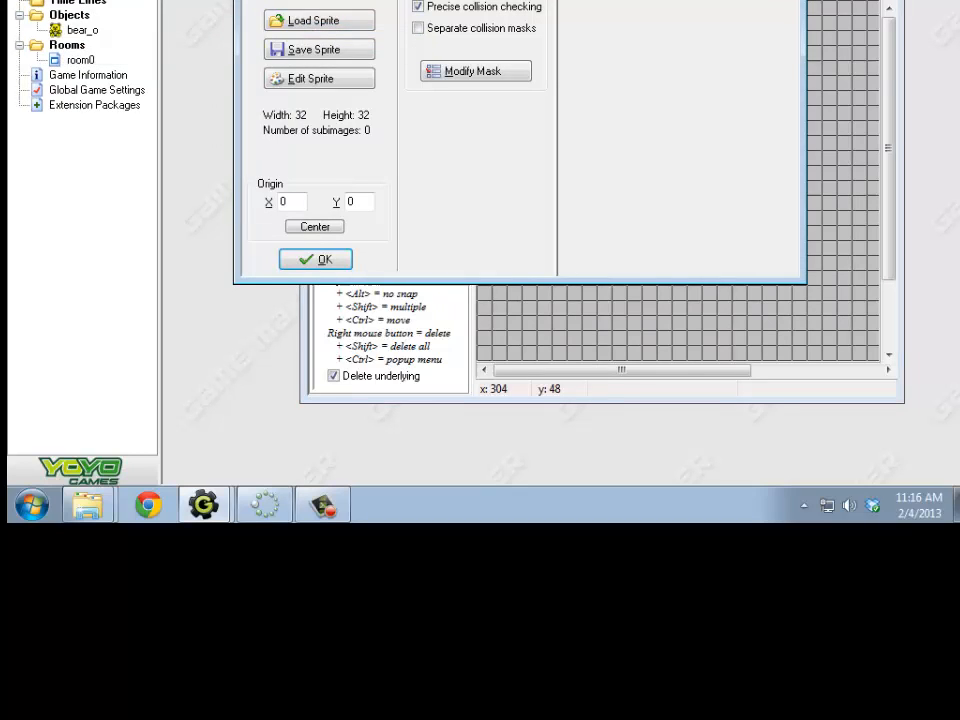
left_click(318, 20)
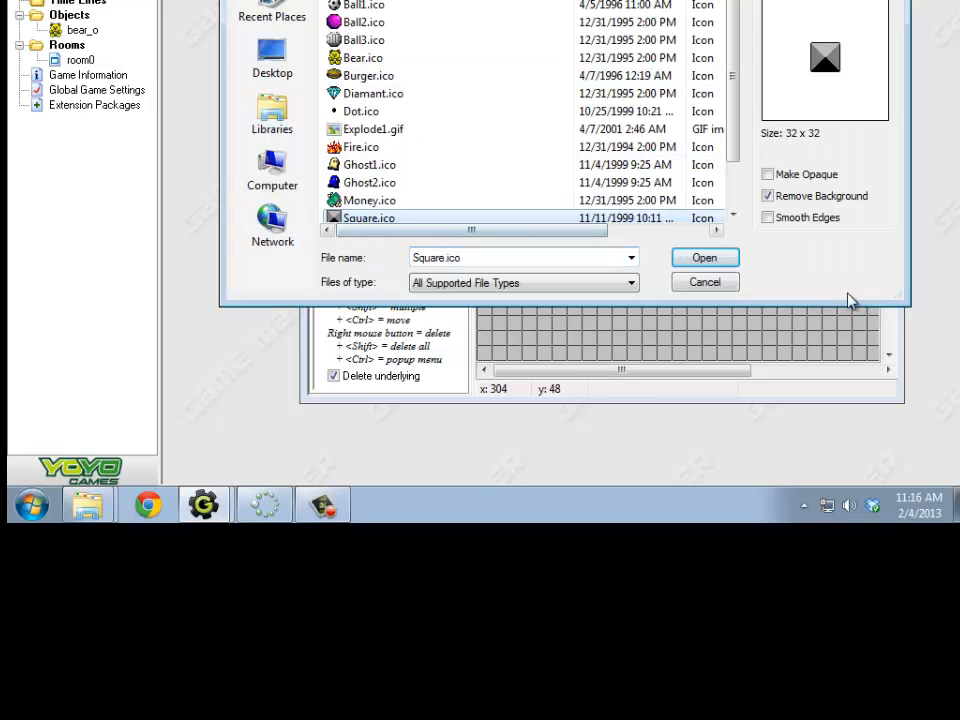
left_click(704, 257)
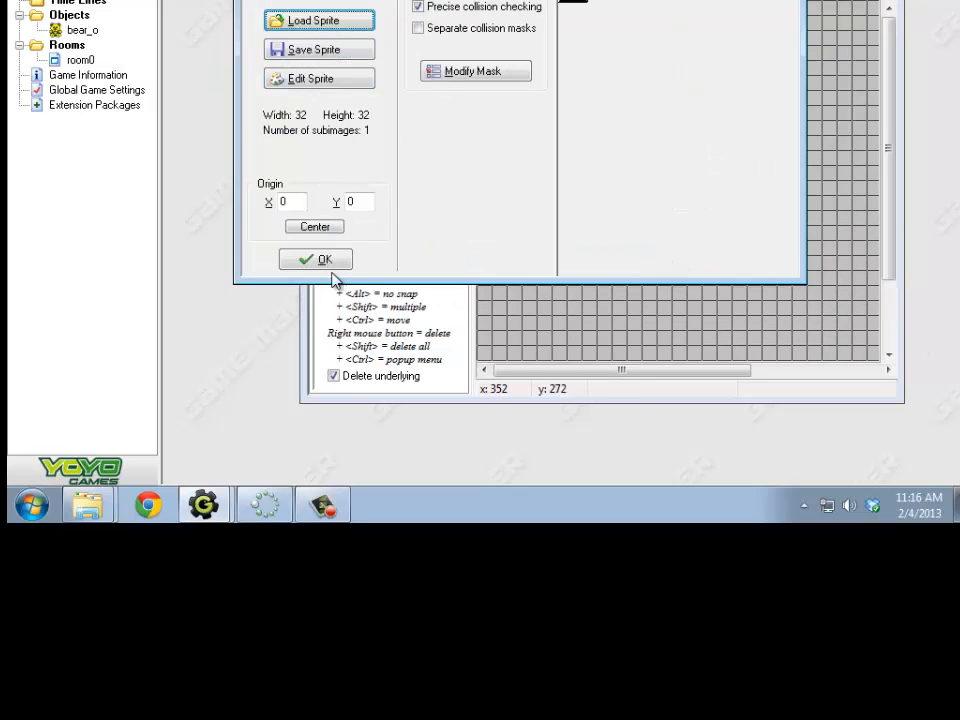
left_click(315, 259)
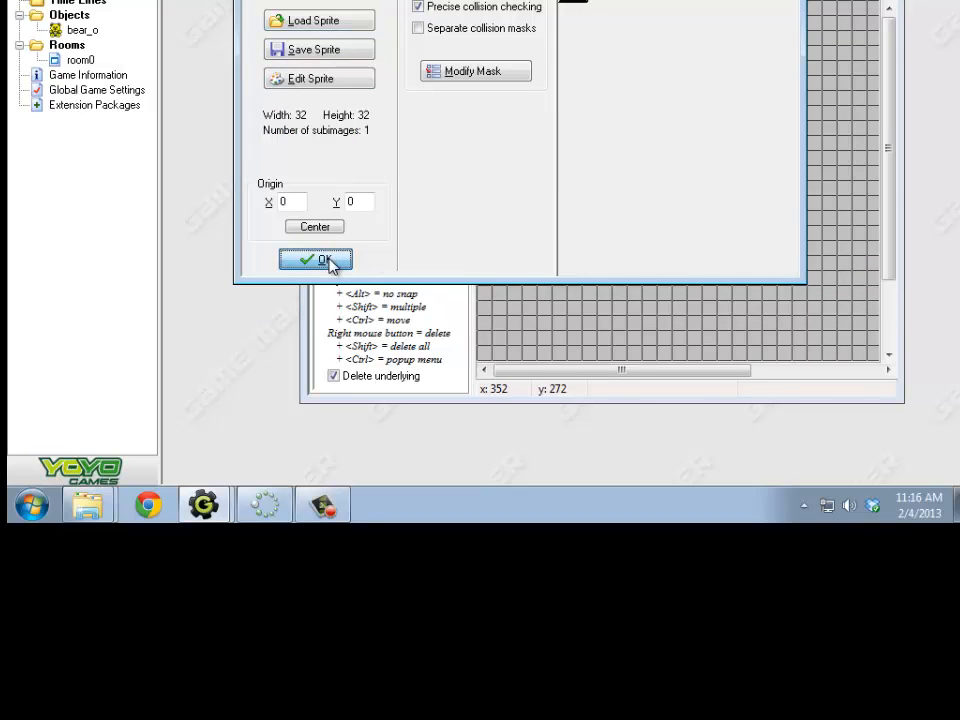
left_click(315, 259)
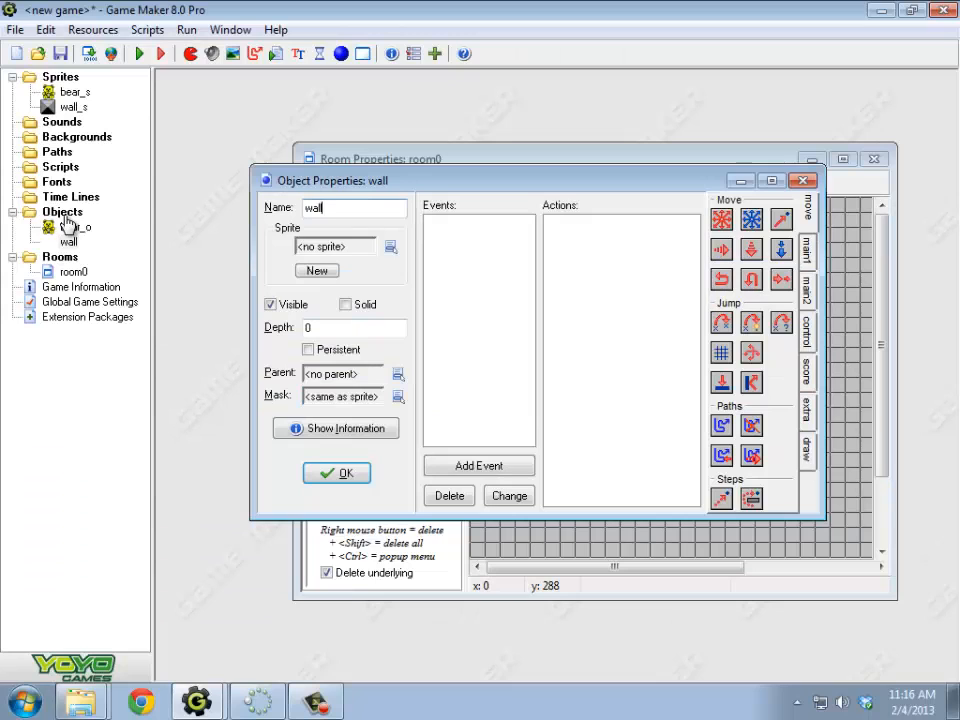
Step: Give the wall_o object the wall_s sprite, mark it solid, and confirm
left_click(389, 246)
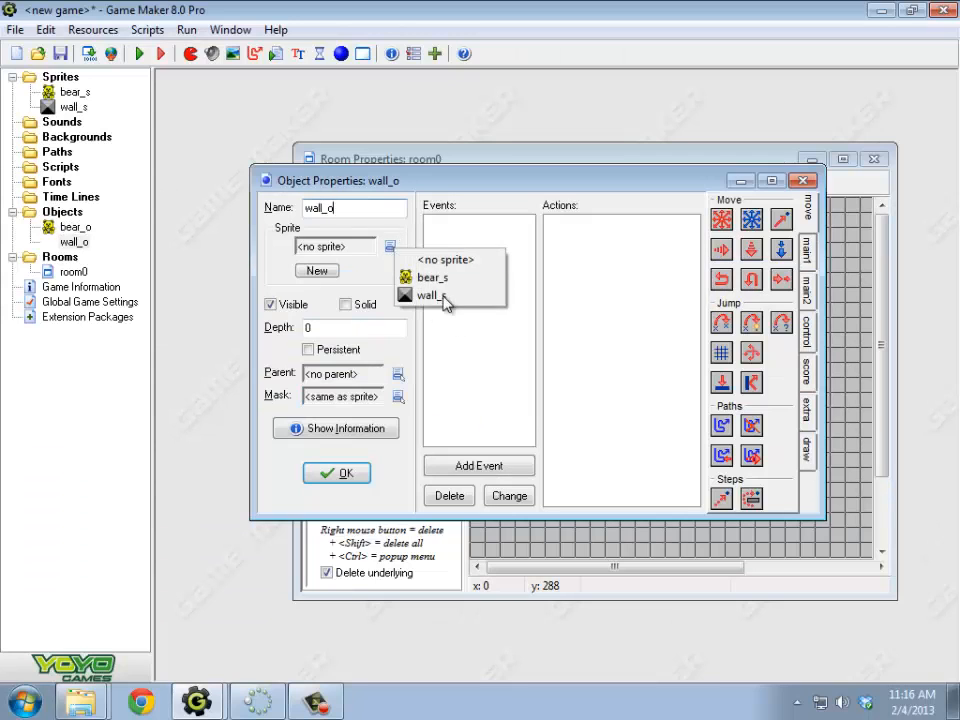
left_click(429, 294)
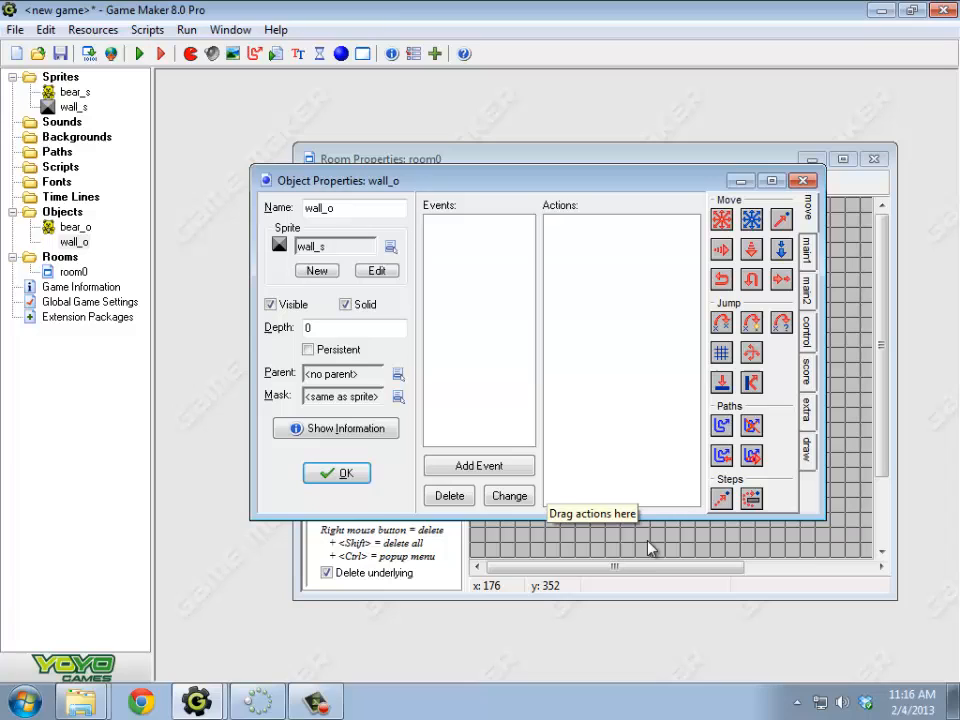
mouse_move(650, 548)
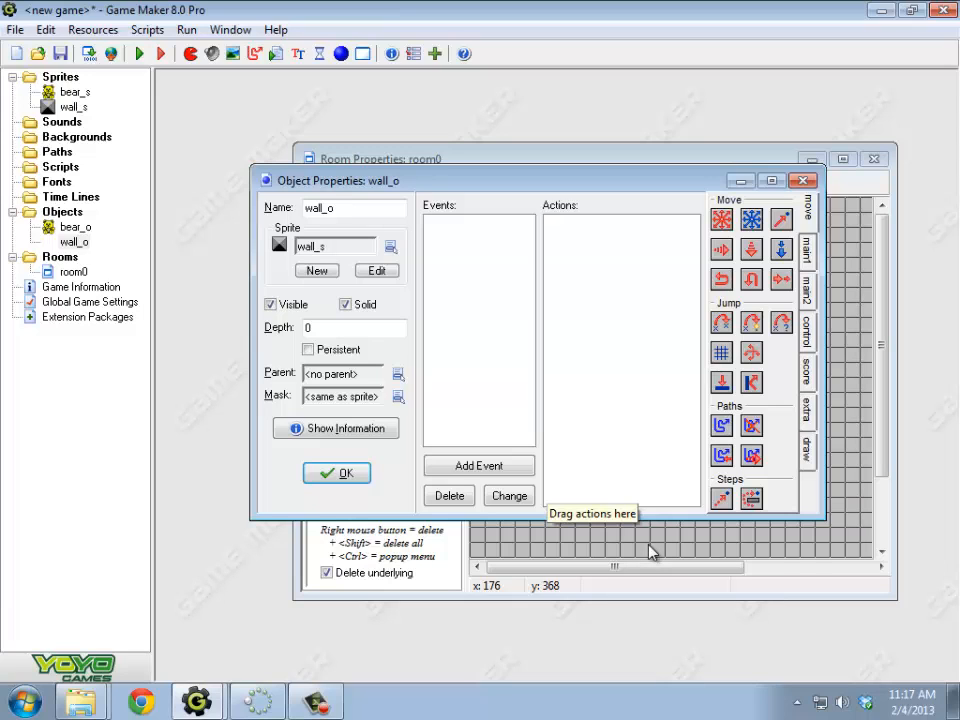
mouse_move(275, 277)
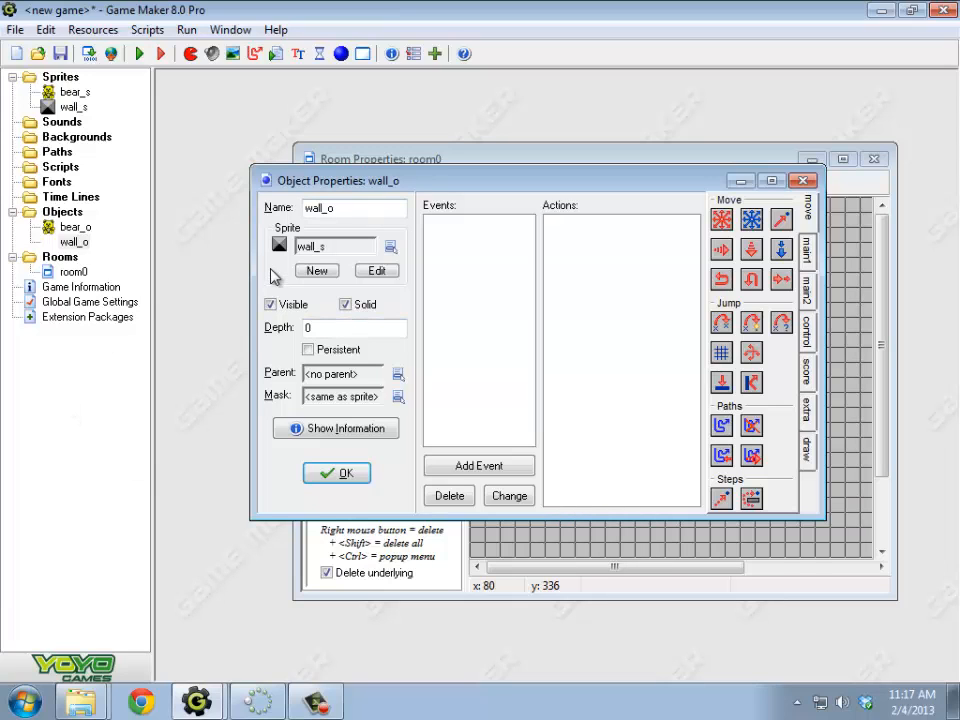
left_click(336, 472)
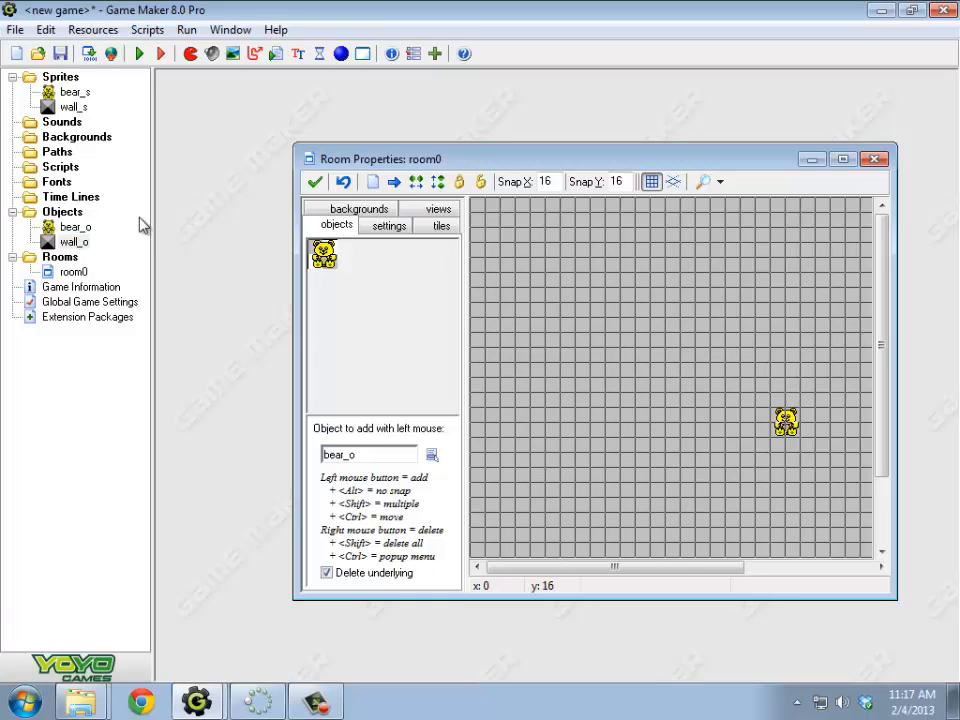
Step: Open bear_o and add a Collision event with wall_o
double_click(74, 226)
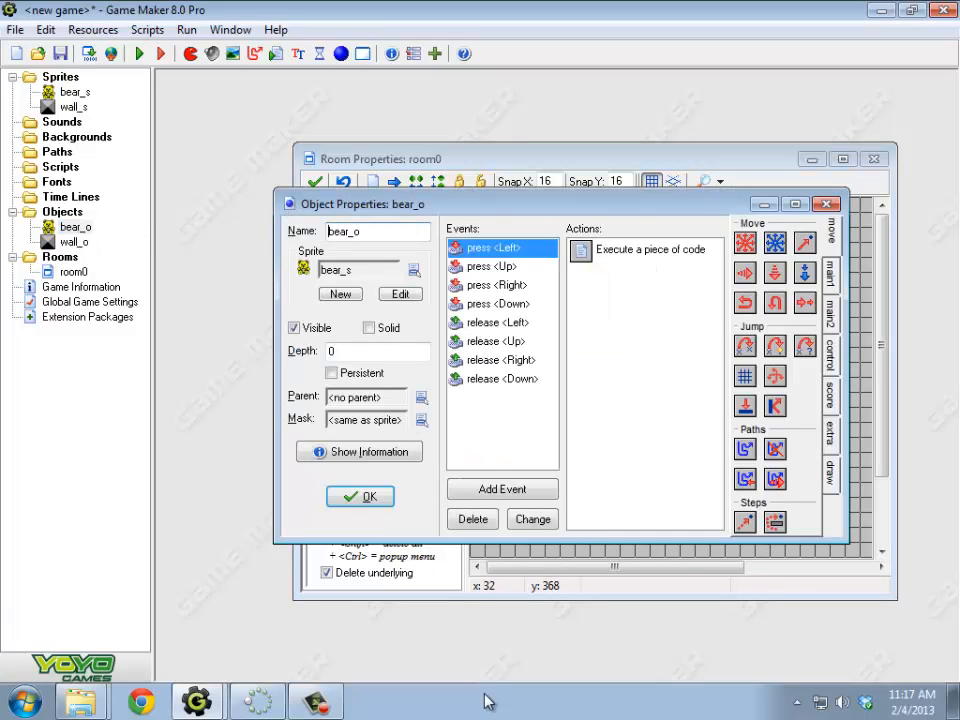
left_click(501, 489)
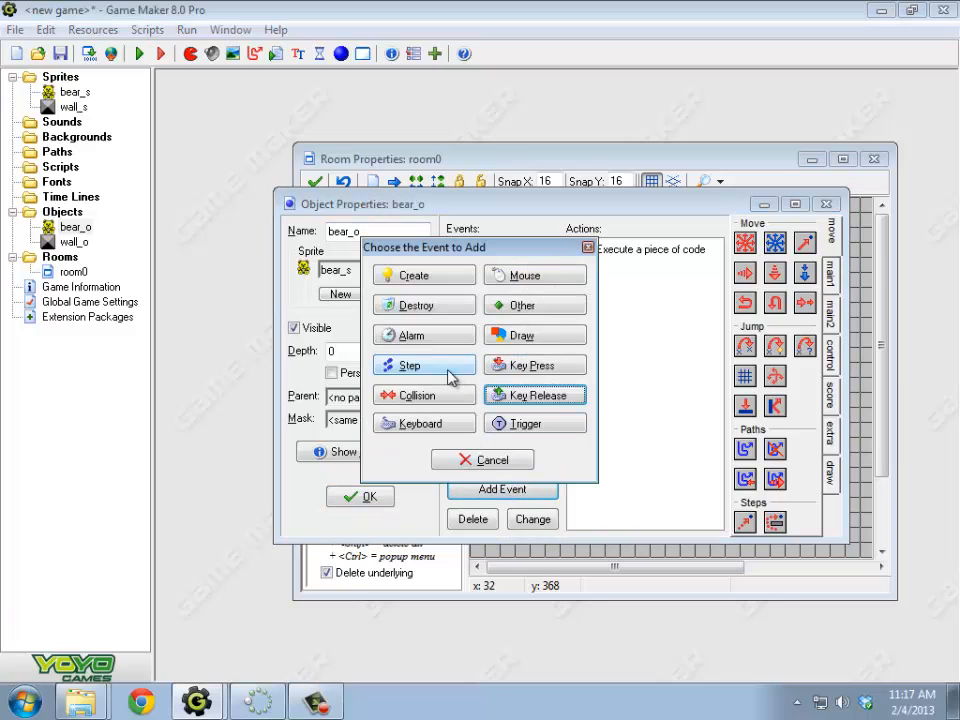
left_click(420, 394)
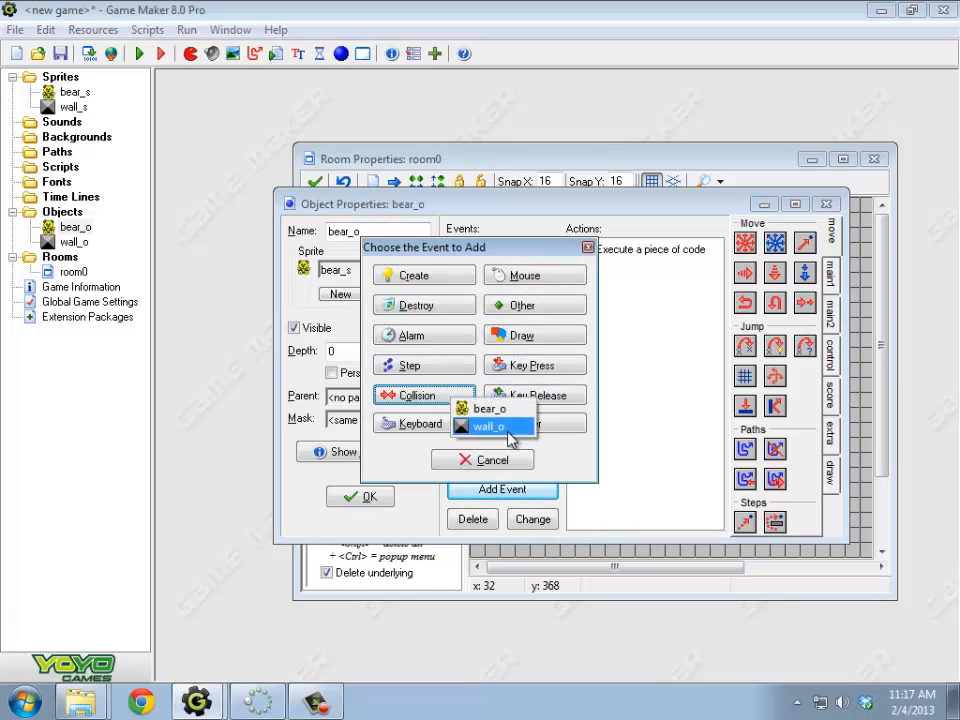
left_click(489, 426)
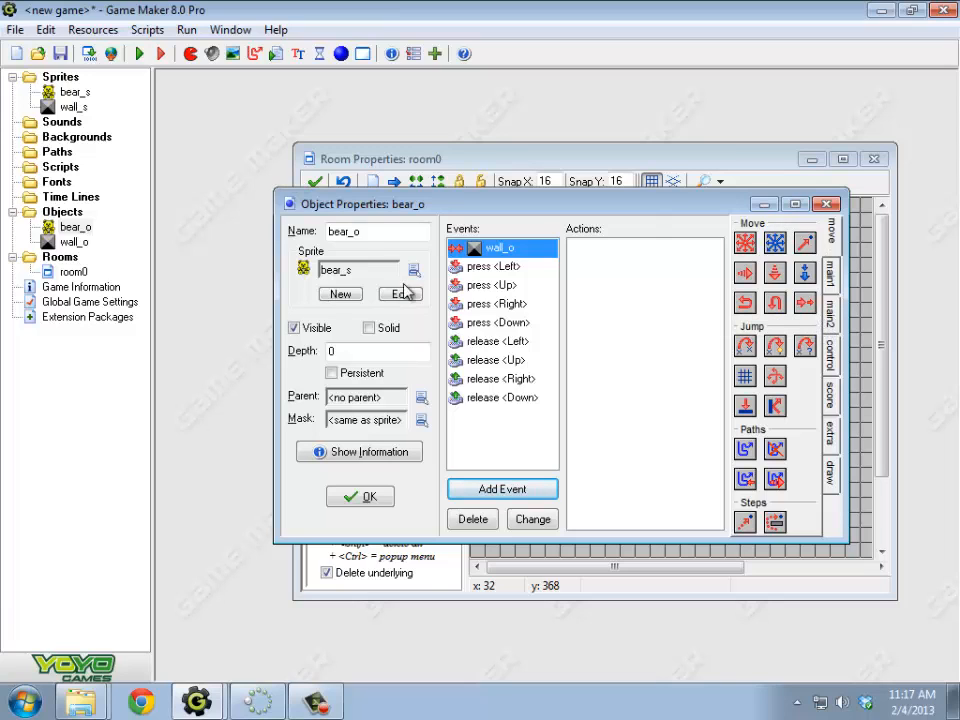
mouse_move(840, 398)
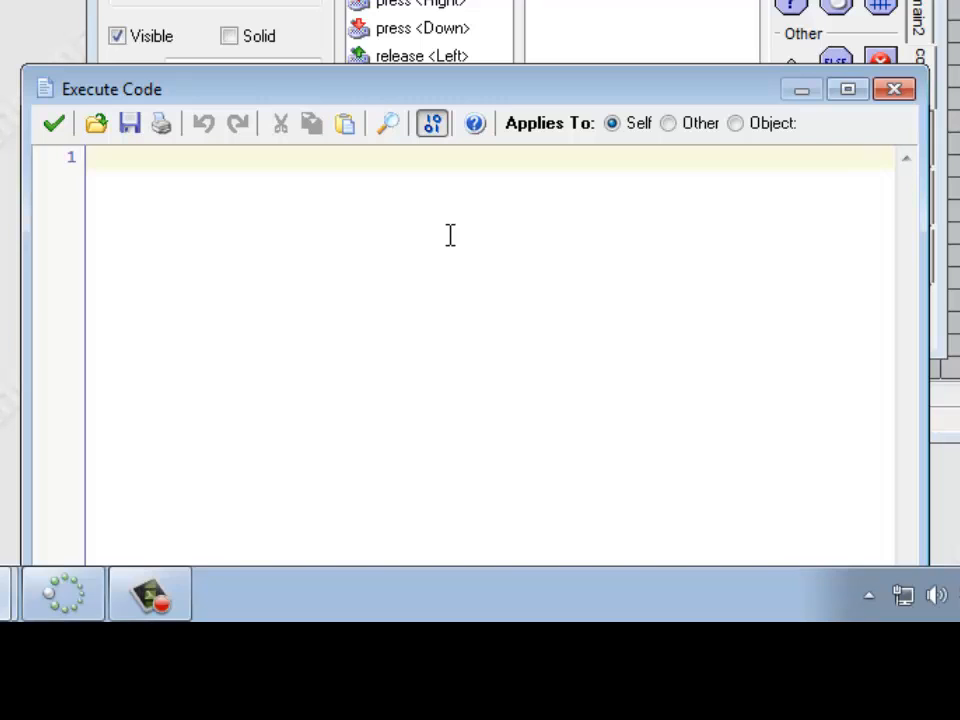
Step: Write self.speed = 0; plus a second line other.speed in the code editor, then save
type("s")
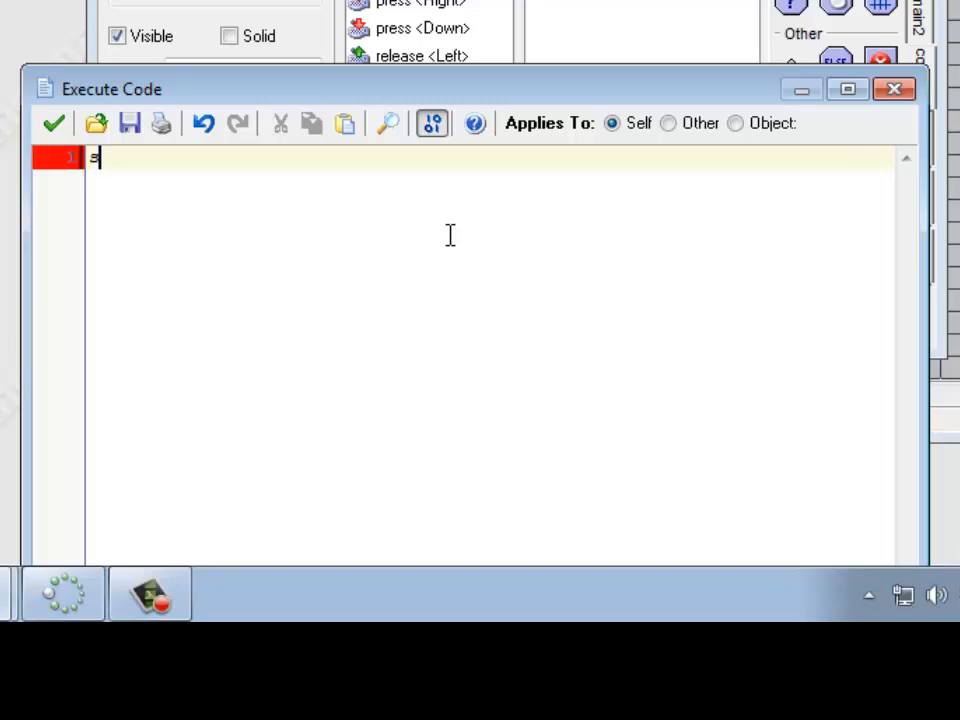
type("self.speed")
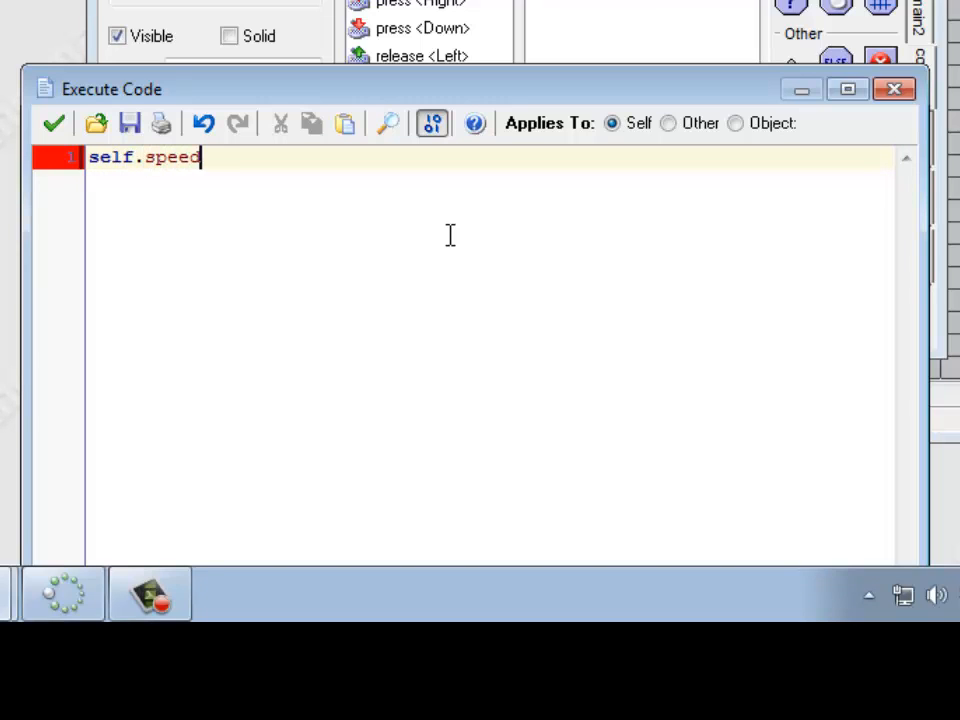
type("= 0;")
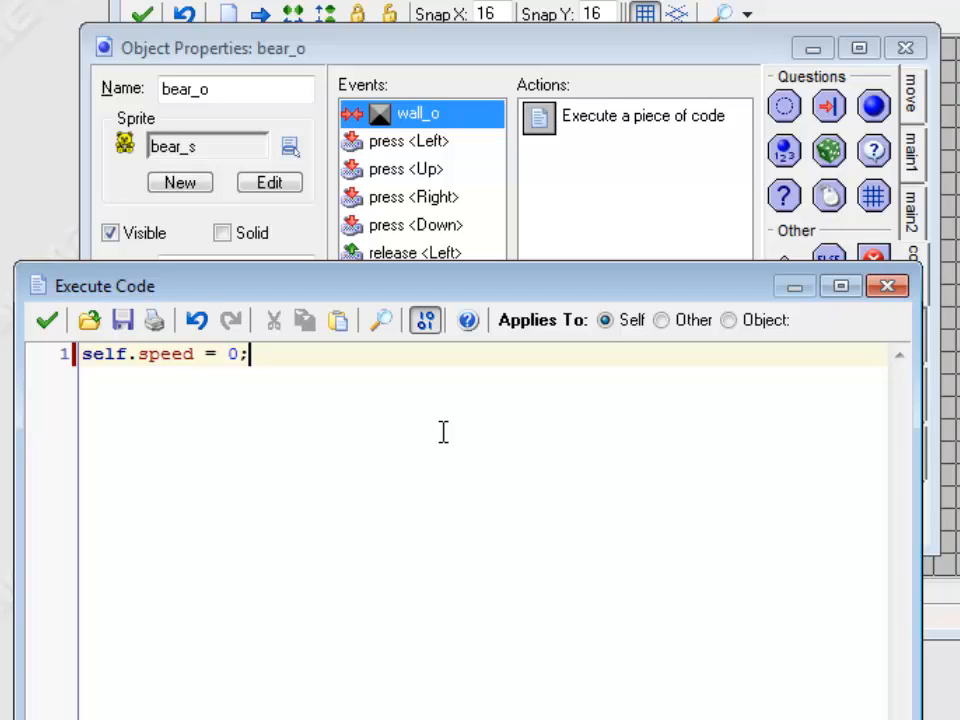
key("Return")
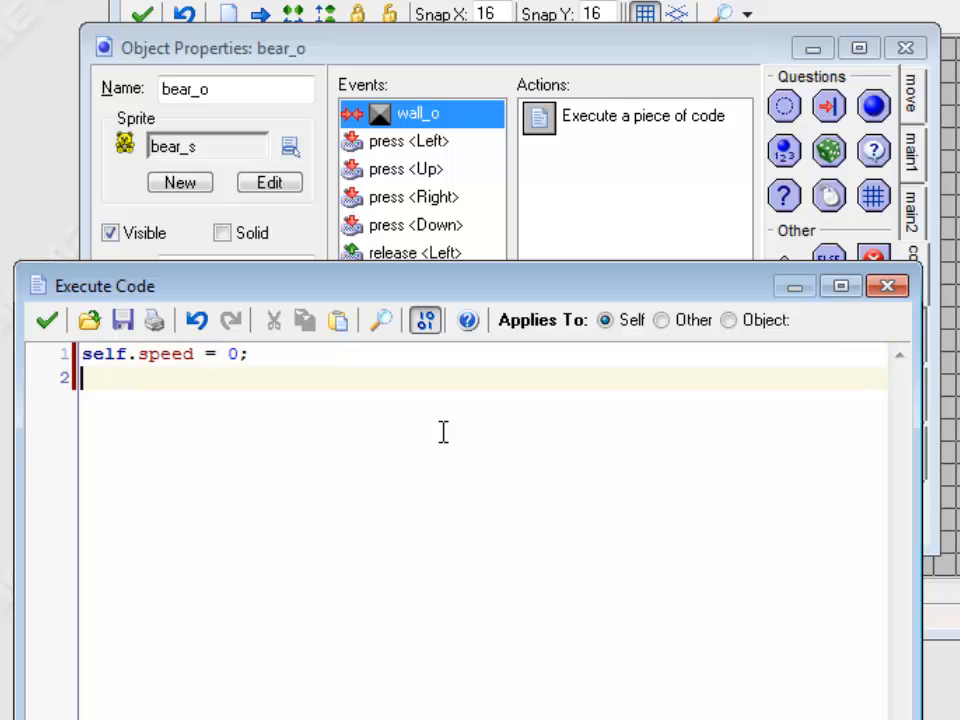
type("other.speed")
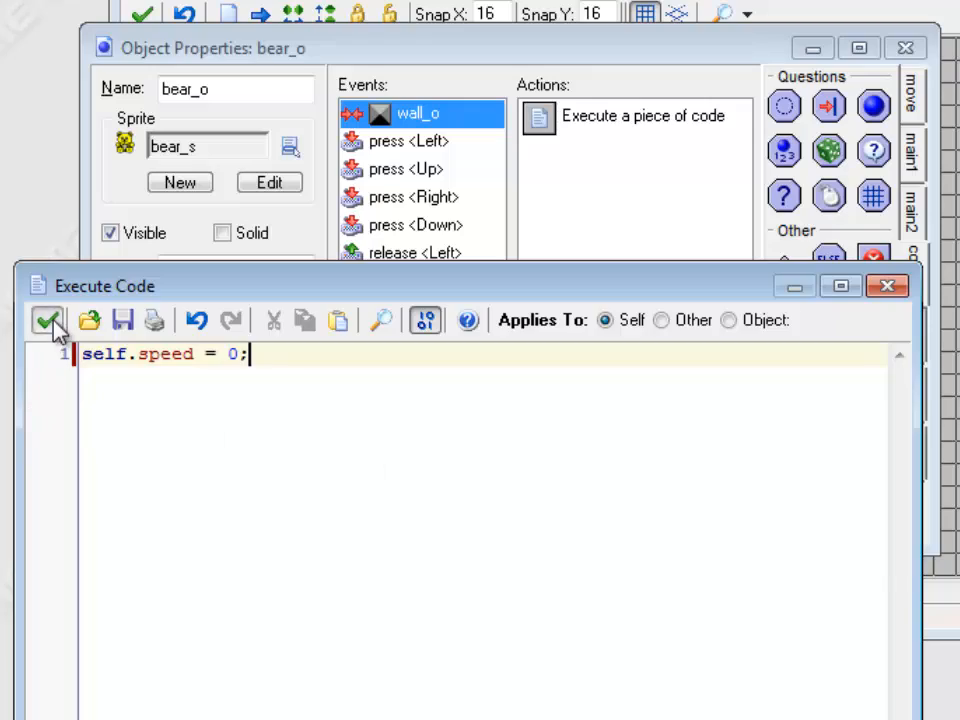
left_click(47, 320)
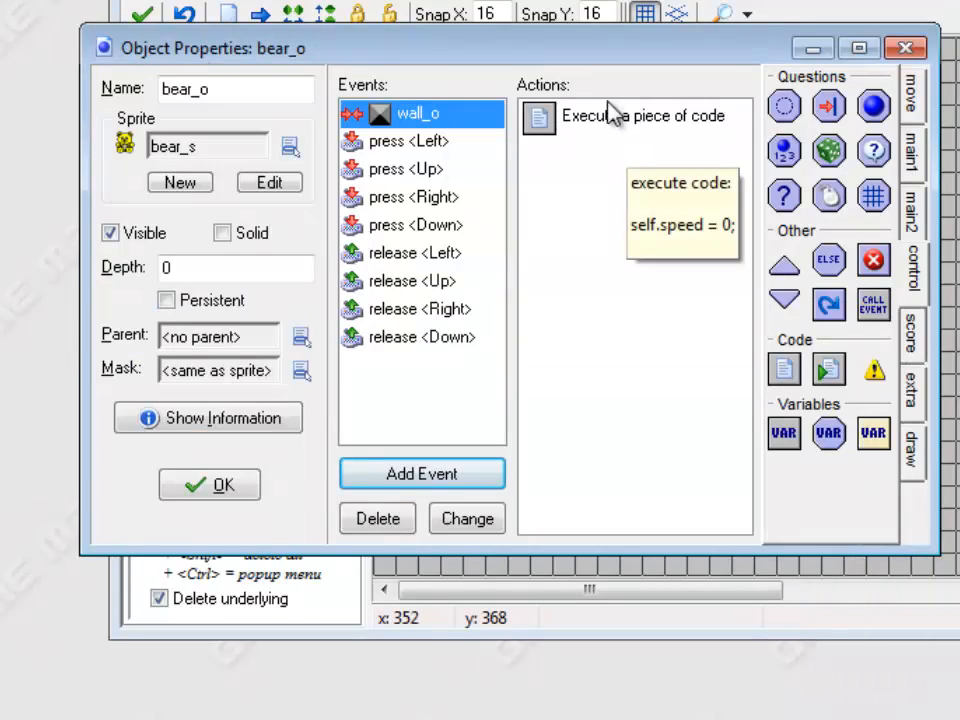
Step: Close bear_o's properties and paint lines of wall_o blocks along room0's edges
left_click(209, 485)
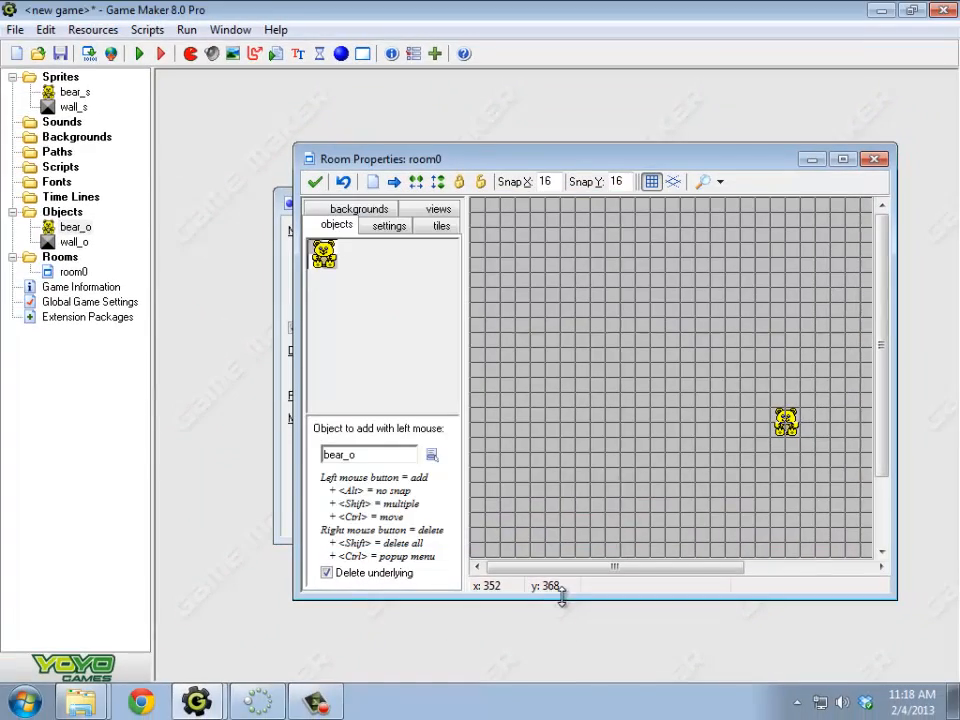
left_click(432, 453)
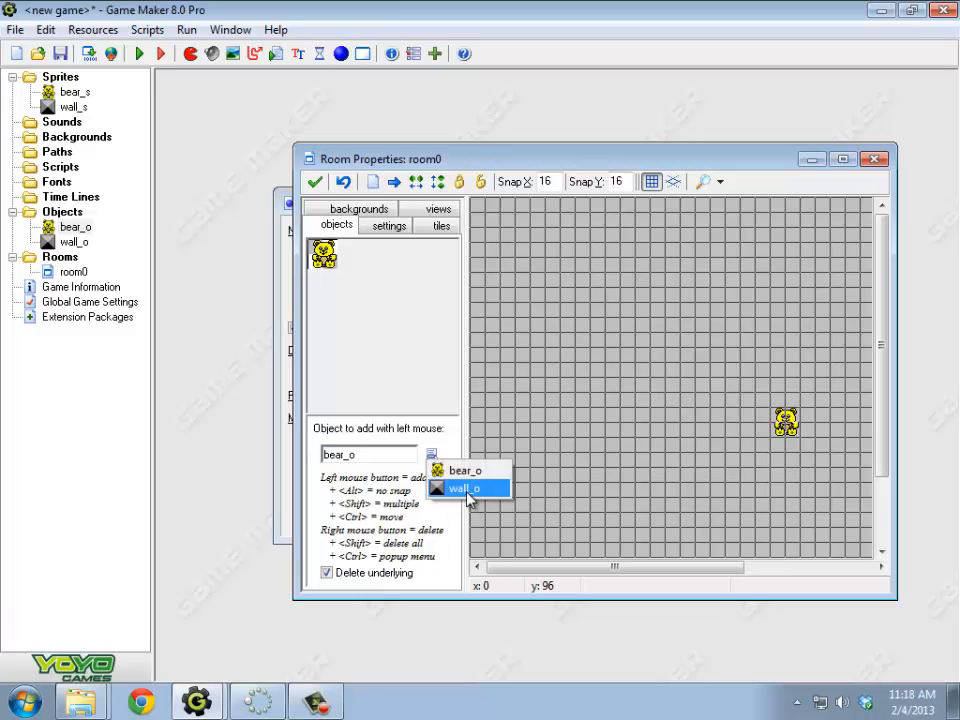
left_click(463, 488)
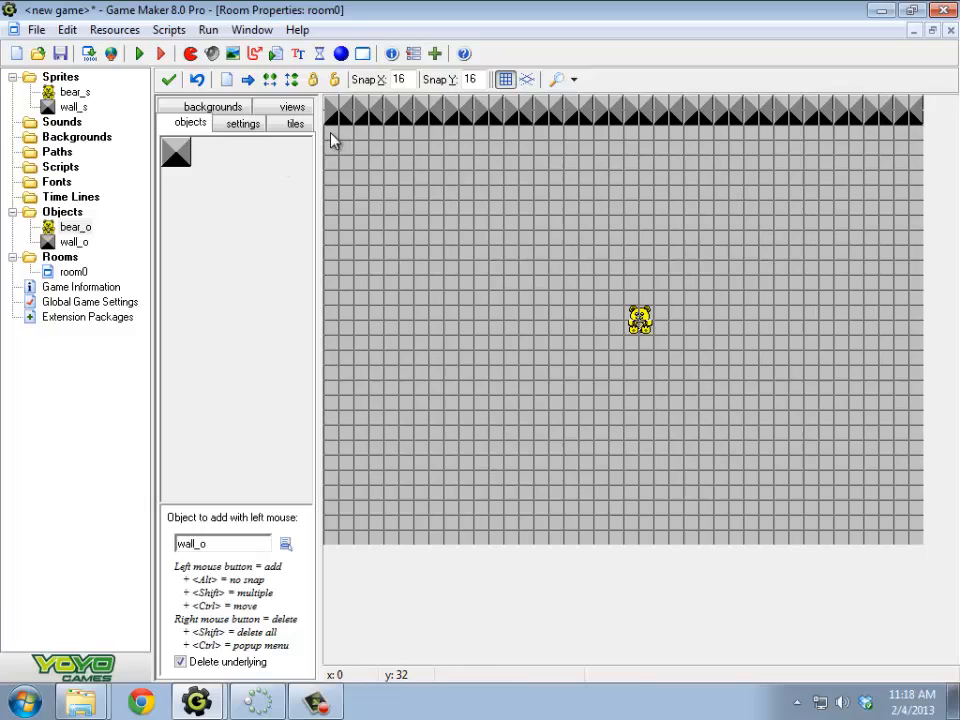
left_click_drag(338, 130, 338, 530)
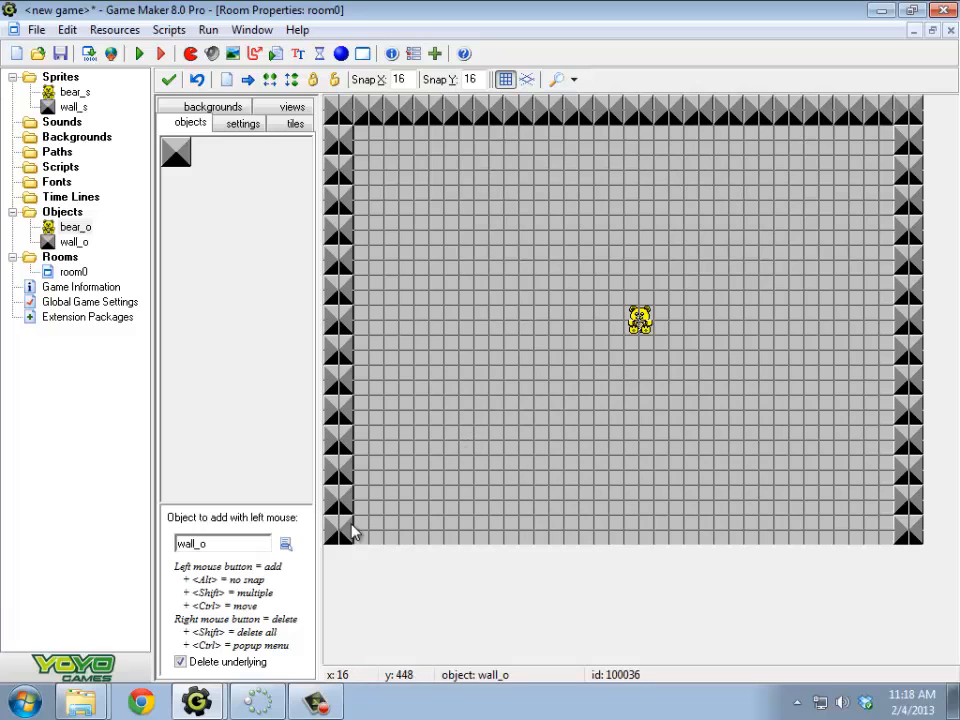
left_click_drag(353, 530, 845, 530)
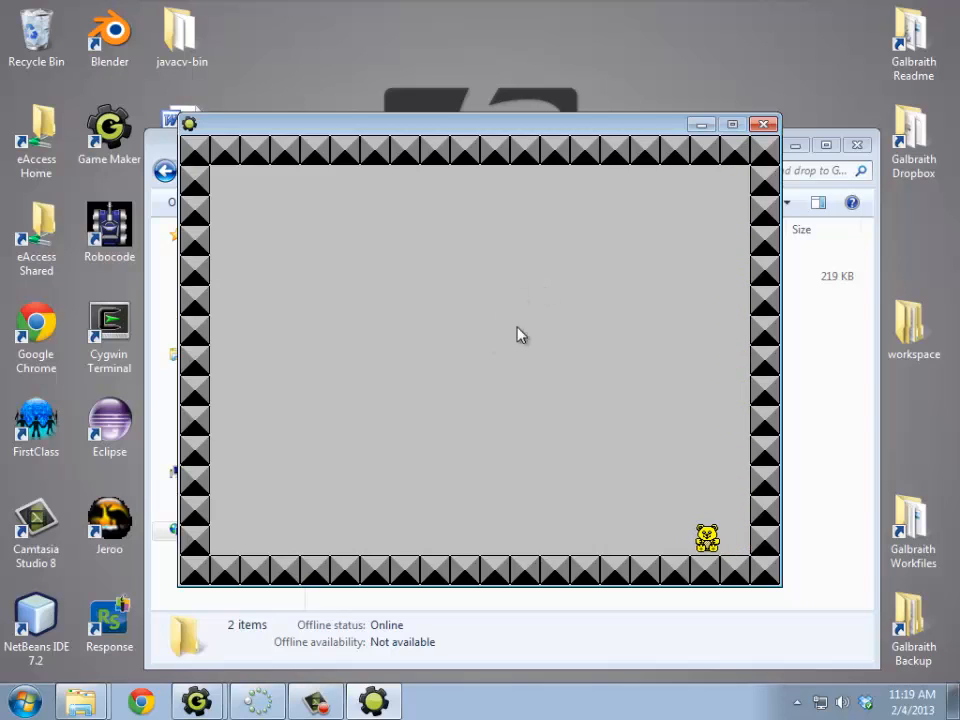
mouse_move(765, 125)
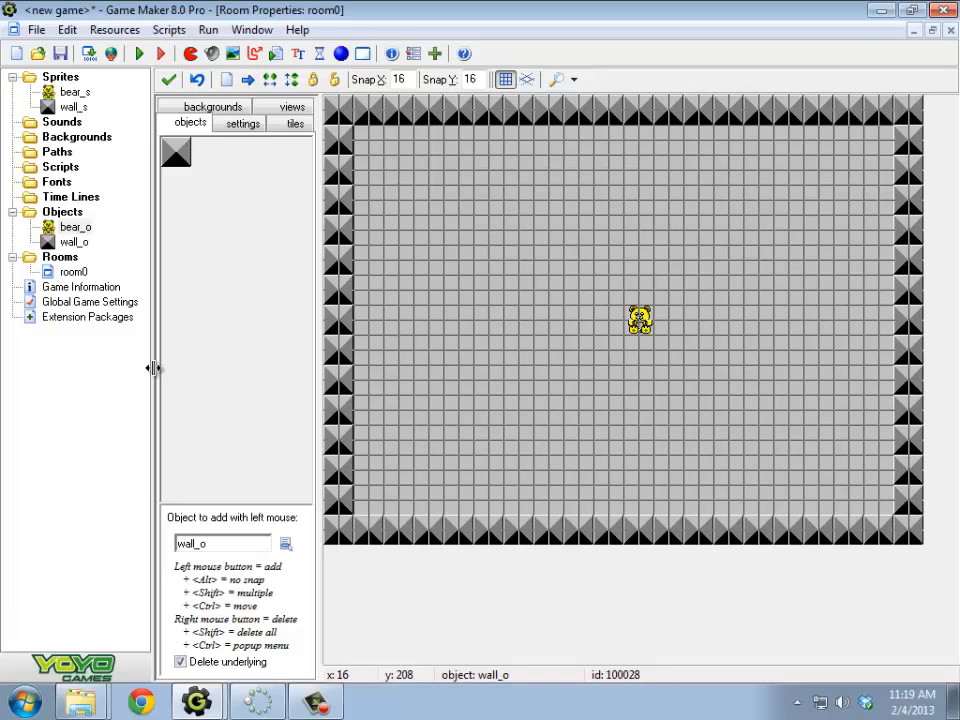
mouse_move(85, 405)
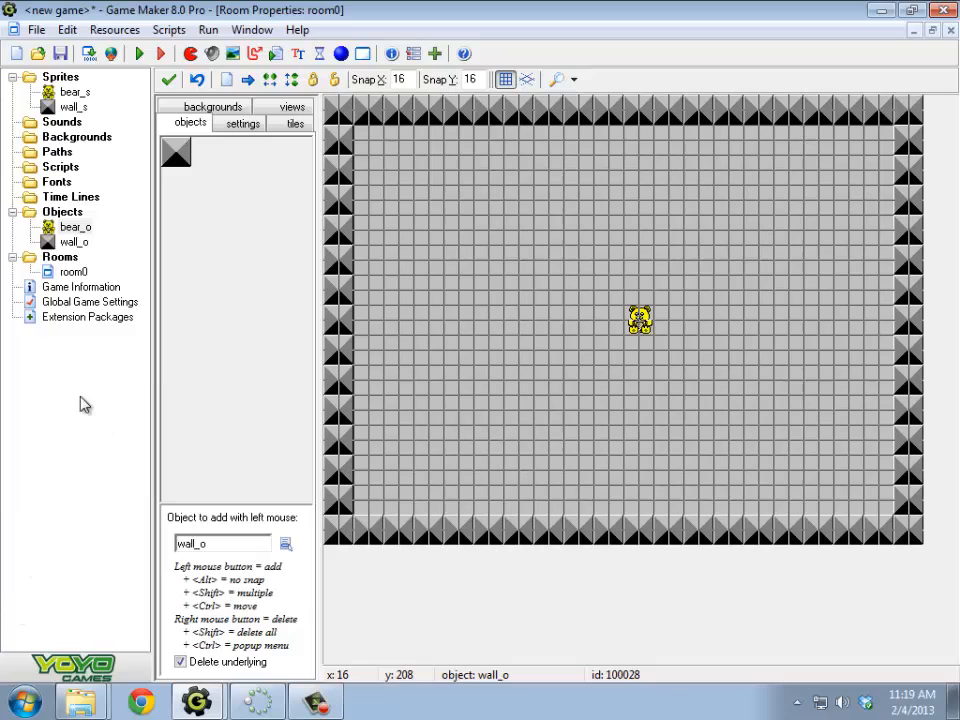
Step: Reopen bear_o's properties and its wall_o collision code action
double_click(75, 226)
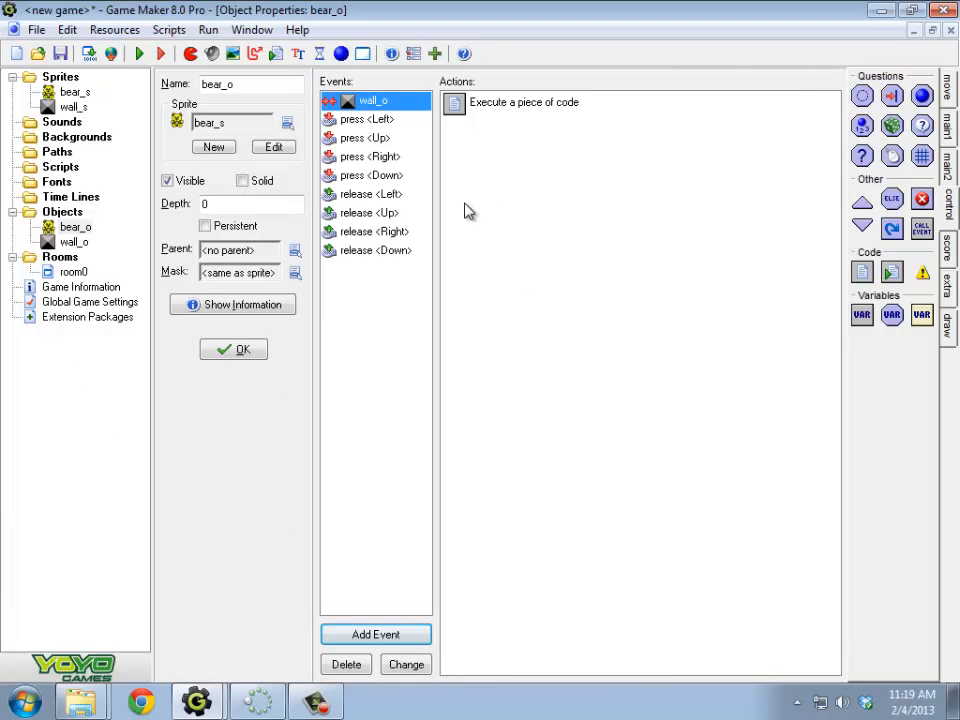
left_click(948, 88)
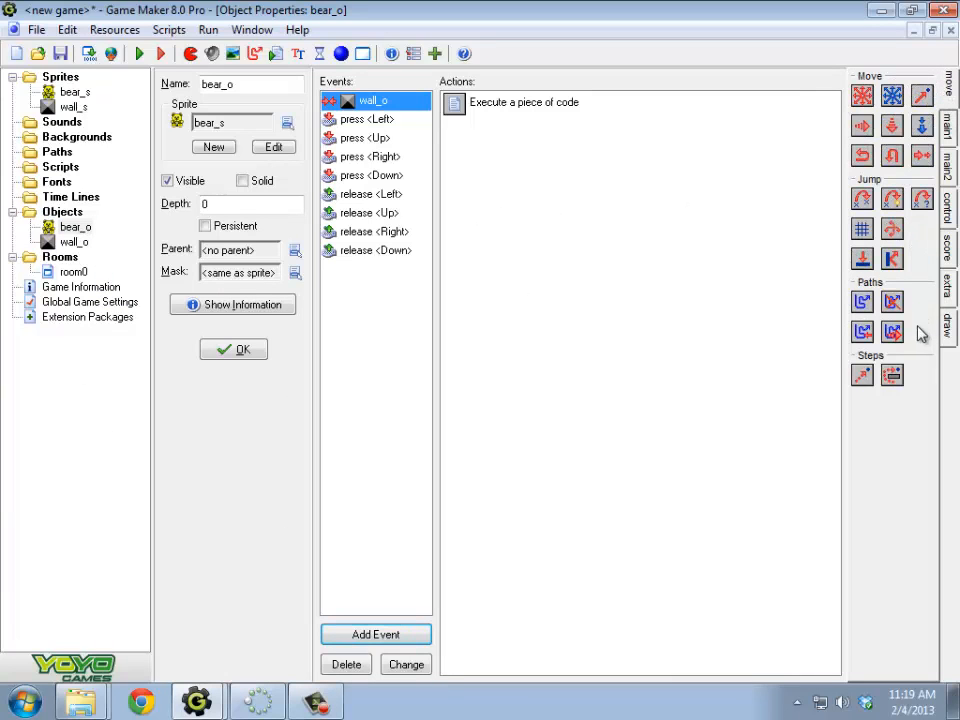
mouse_move(903, 278)
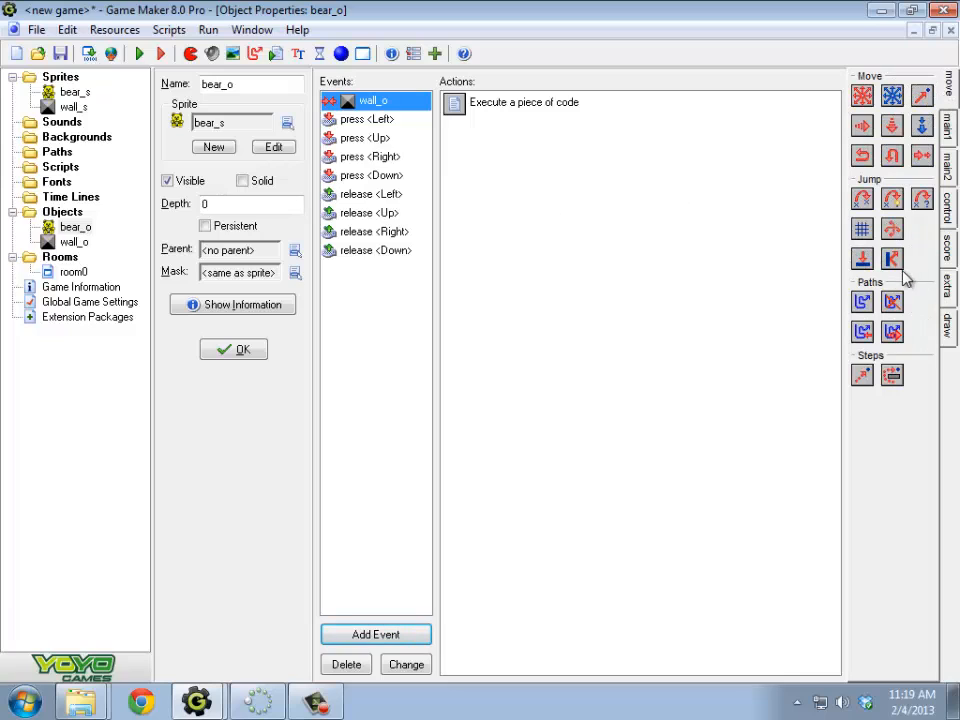
mouse_move(895, 275)
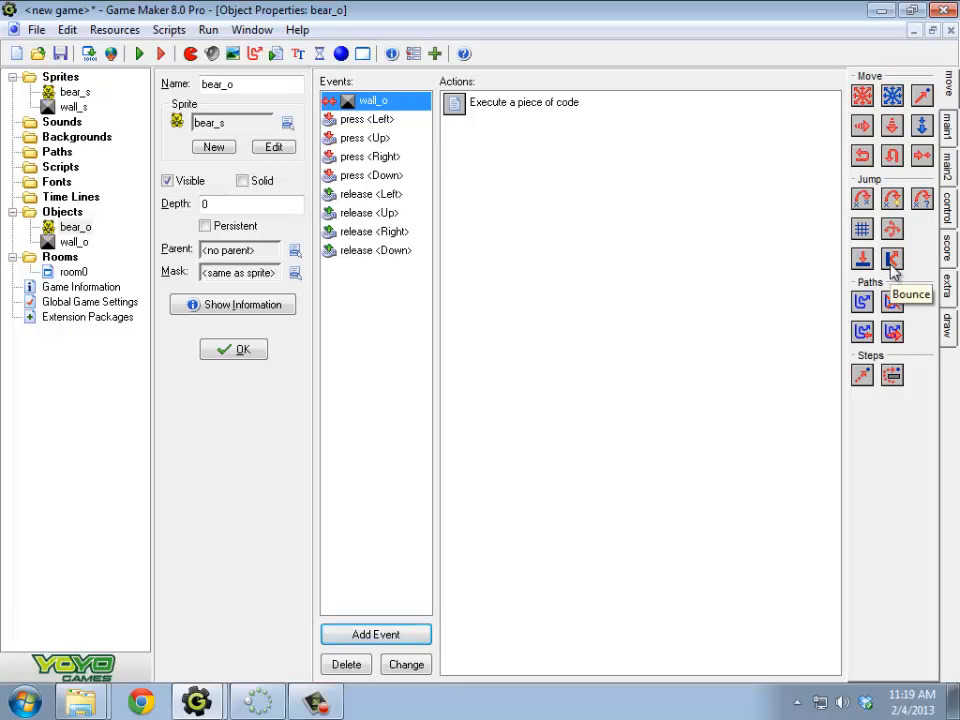
mouse_move(620, 362)
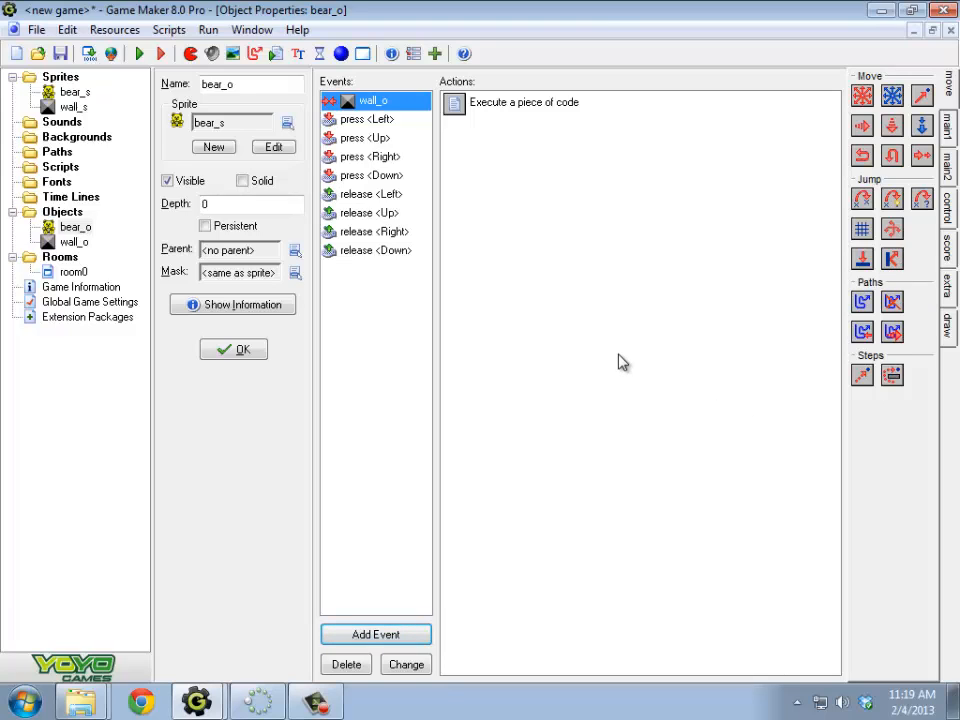
left_click(524, 102)
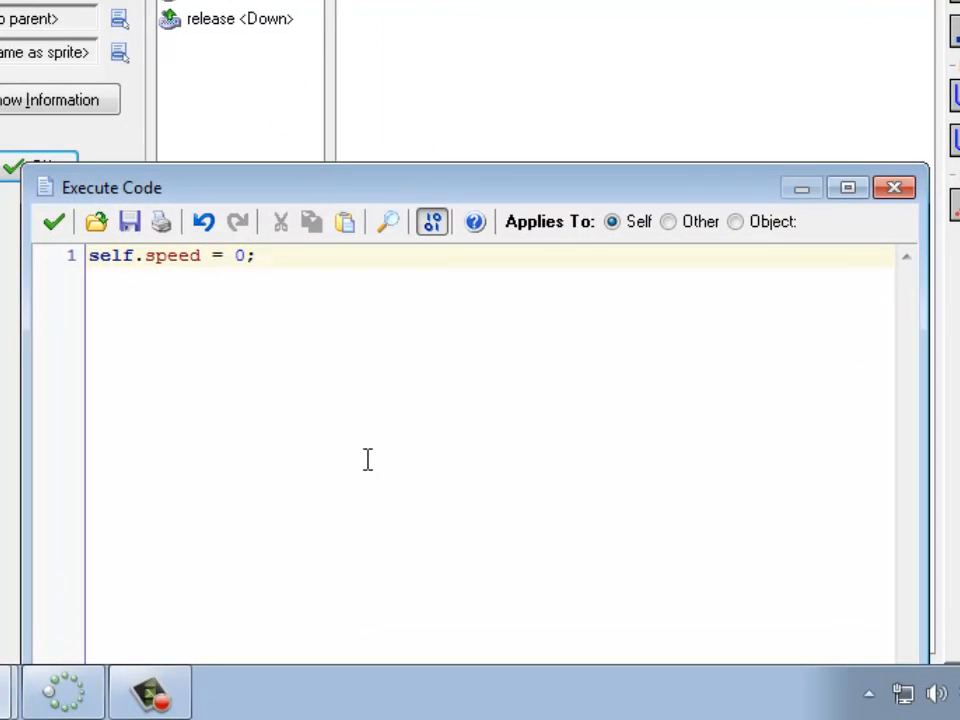
Step: Prefix self.speed = 0; with // and add an empty line below
type("//")
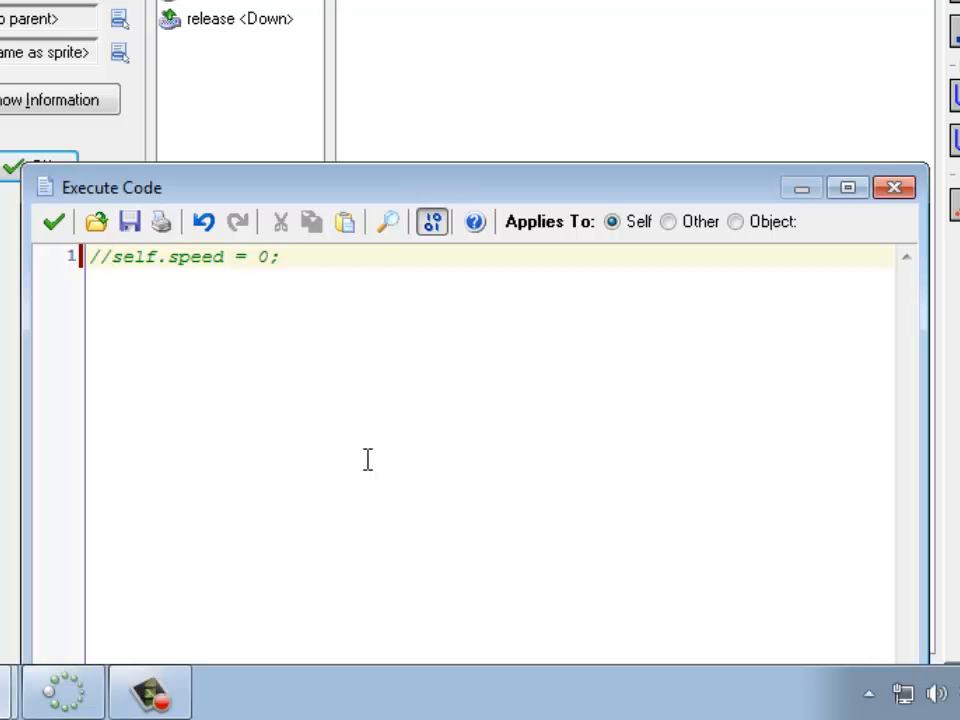
key("Return")
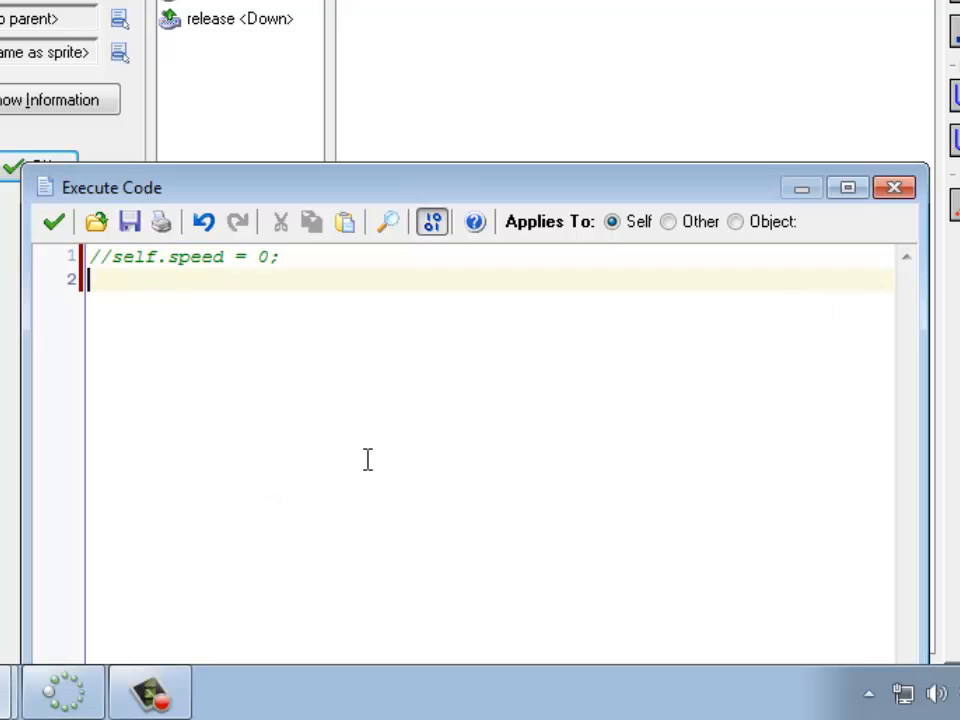
mouse_move(353, 380)
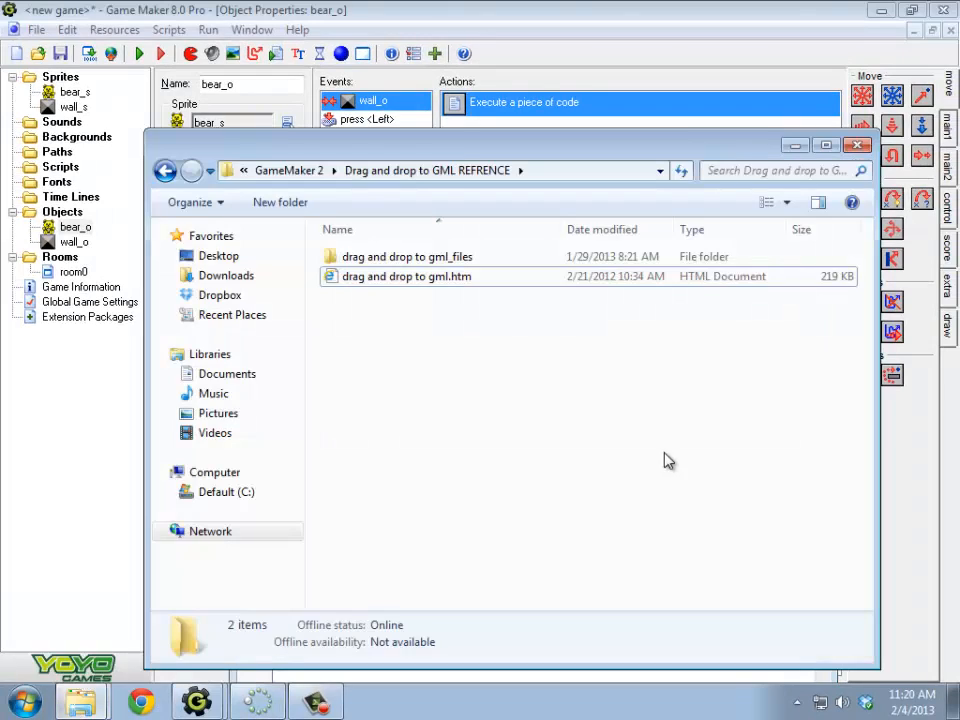
Step: Open 'drag and drop to gml.htm' and locate move_bounce_solid(advanced) under Bounce
double_click(406, 276)
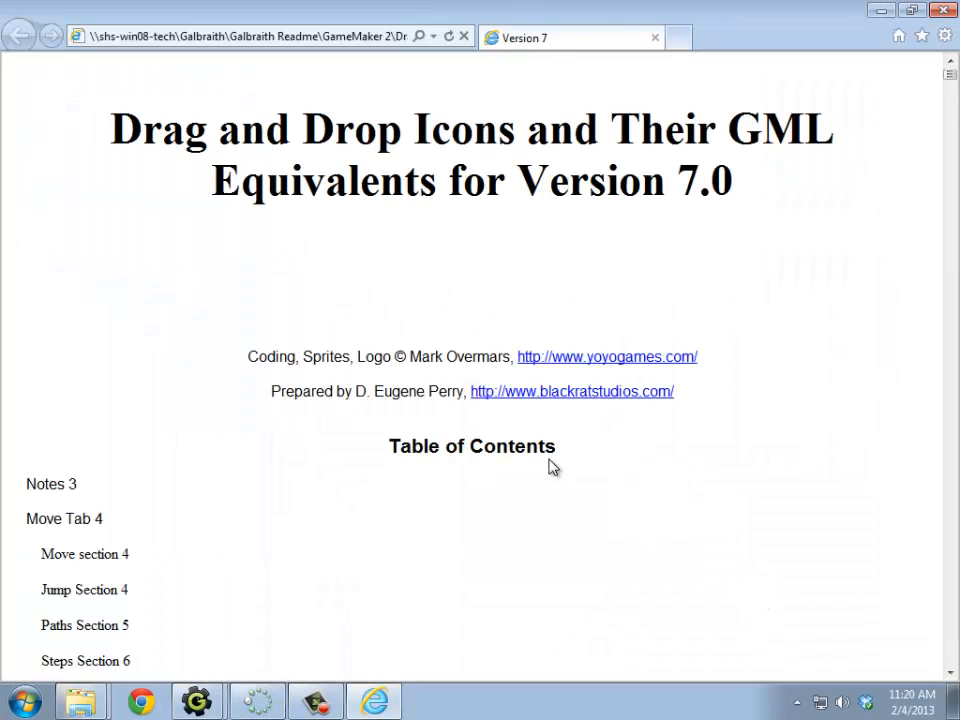
scroll("down", 3)
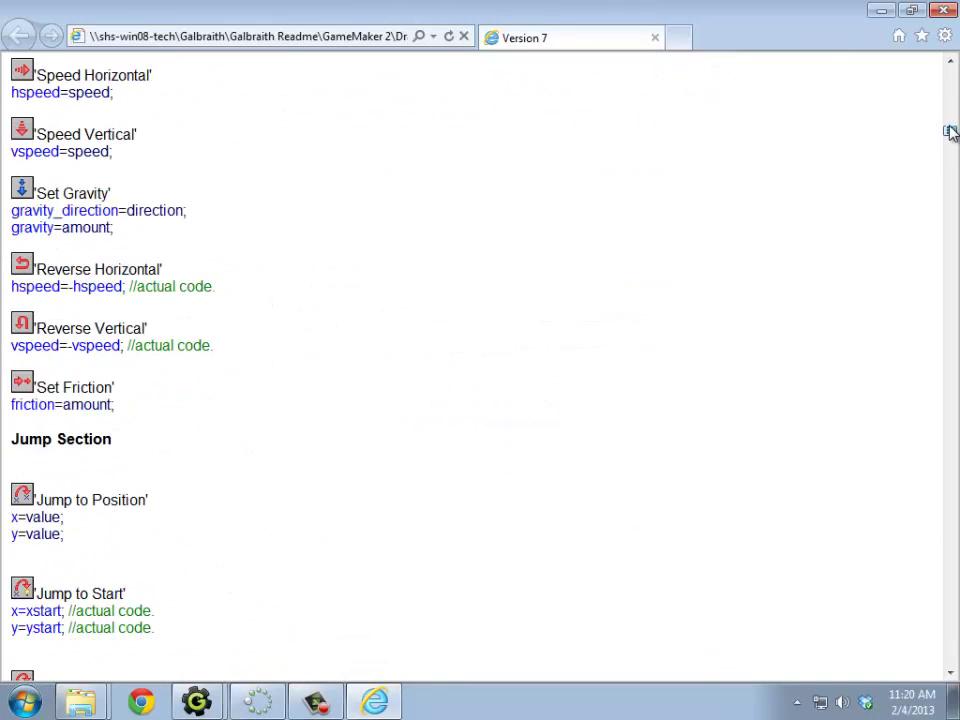
scroll("down", 3)
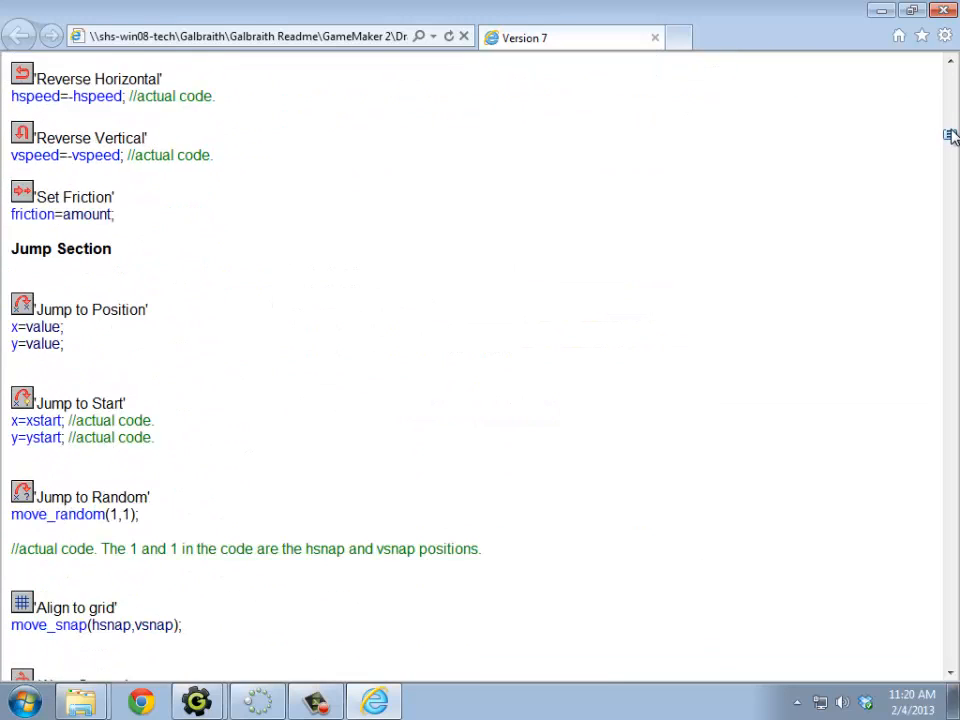
scroll("down", 3)
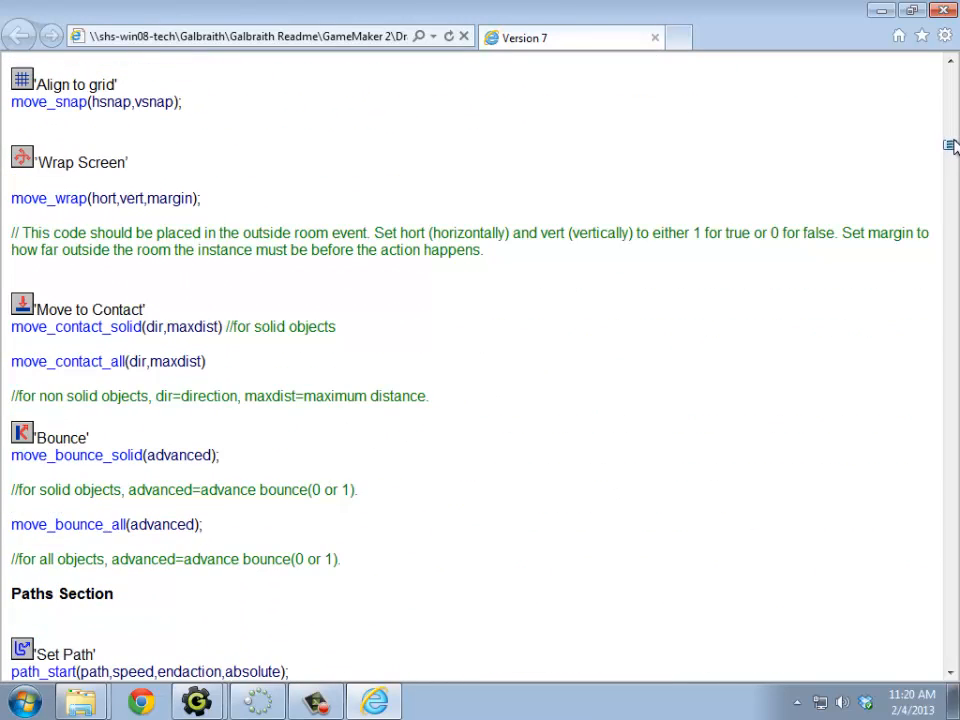
scroll("down", 3)
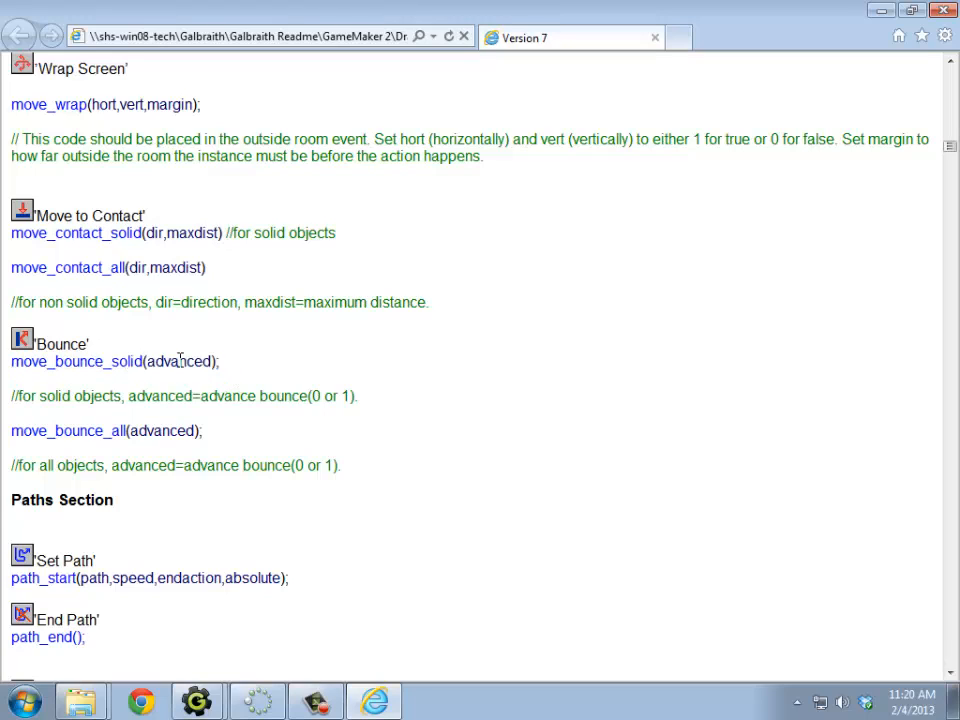
double_click(179, 361)
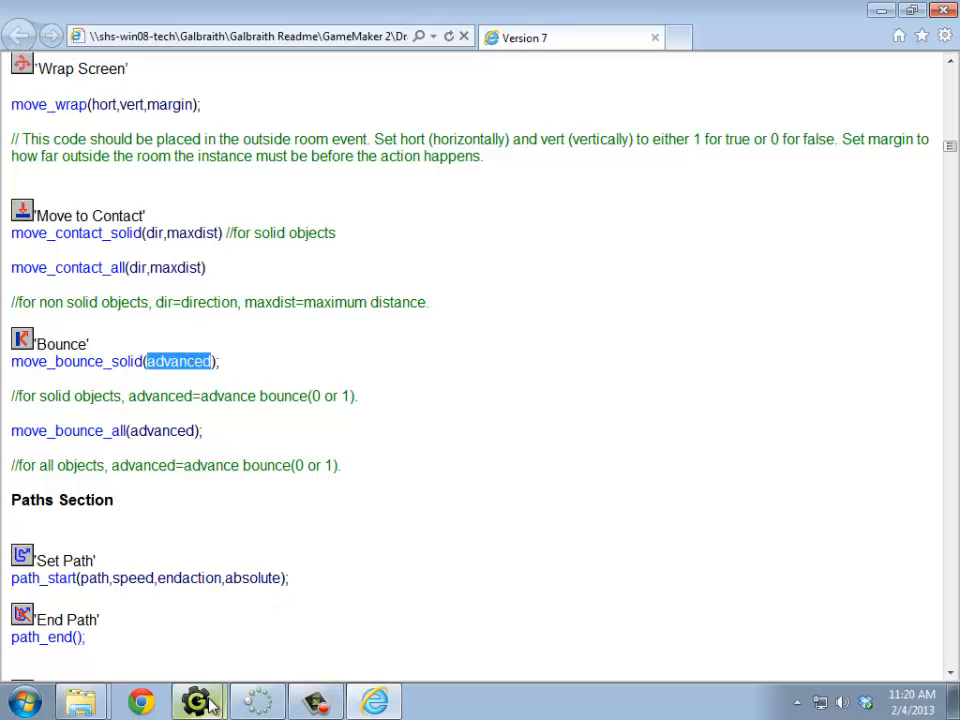
mouse_move(80, 700)
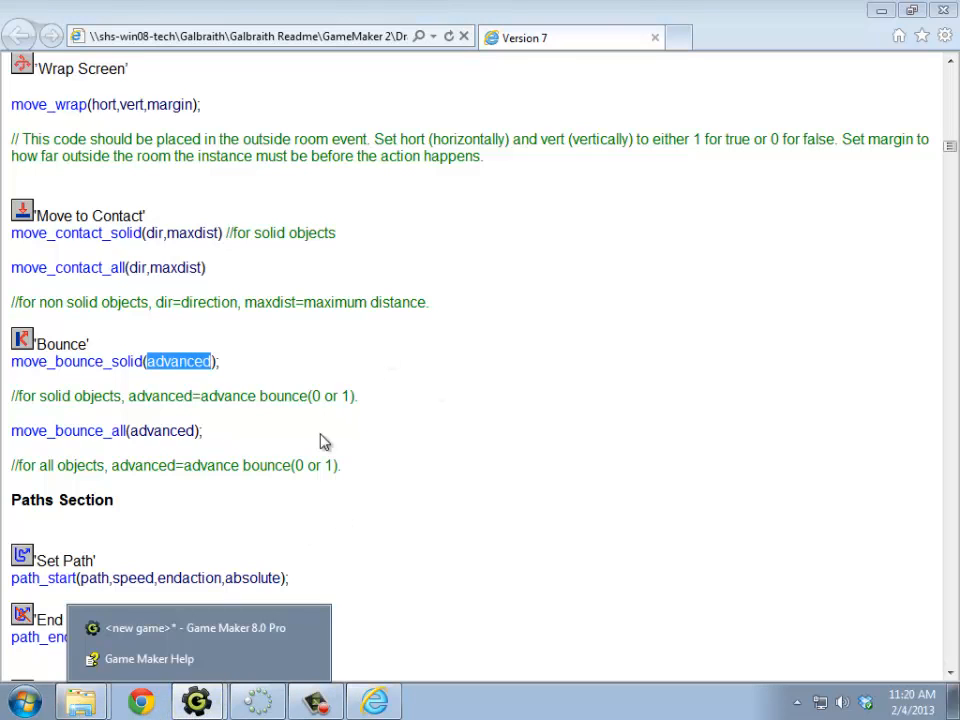
Step: Look up move_bounce_solid() in Game Maker Help's index and read its description
left_click(148, 658)
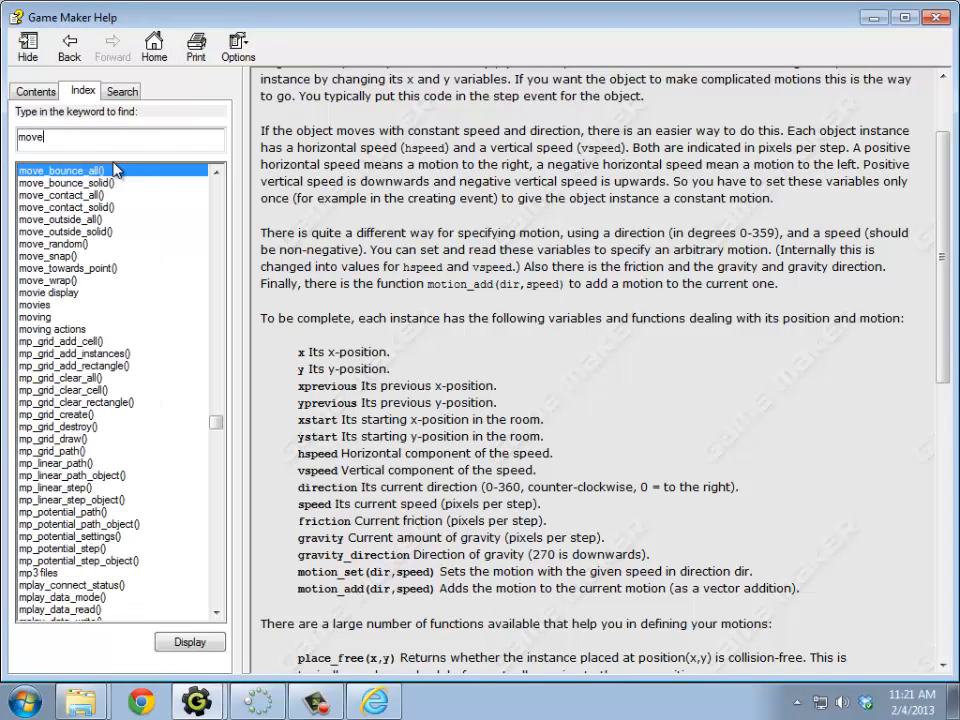
type("_")
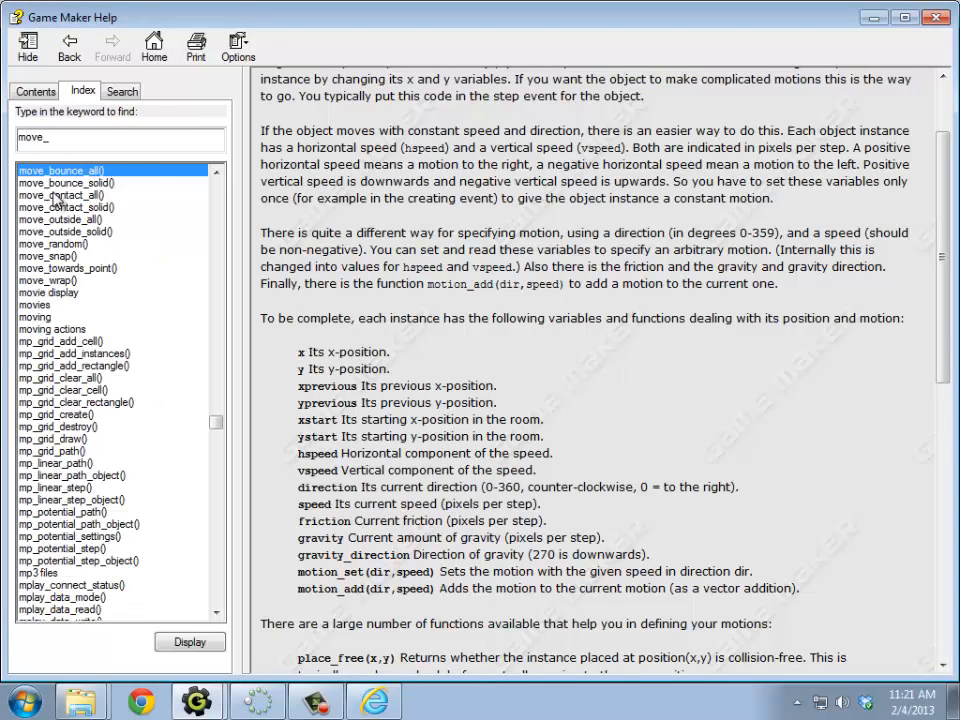
left_click(65, 182)
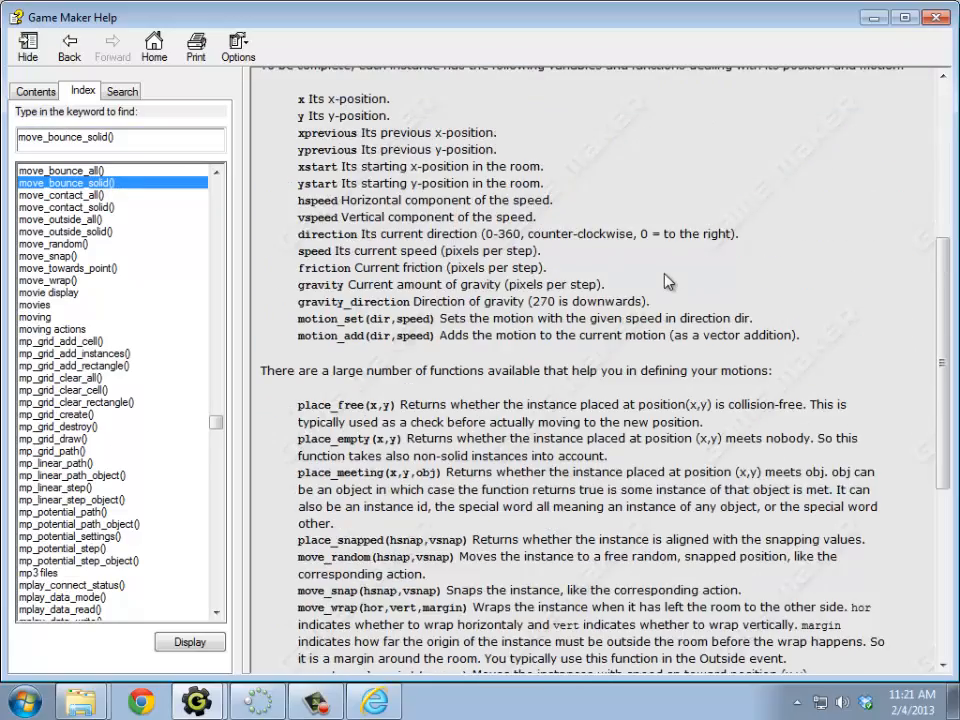
scroll("down", 3)
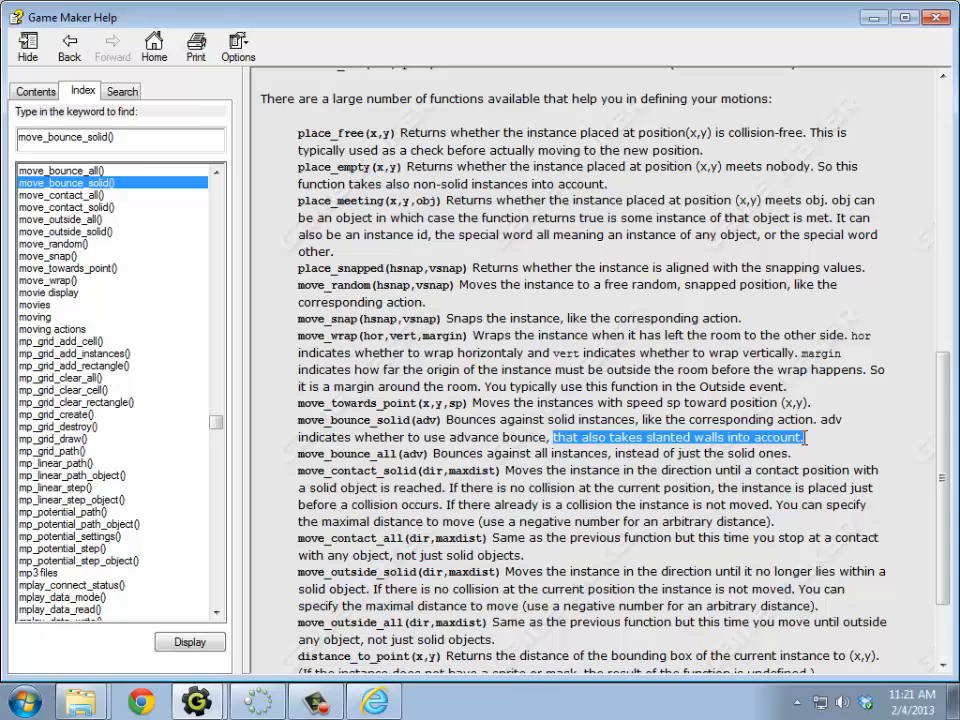
mouse_move(348, 710)
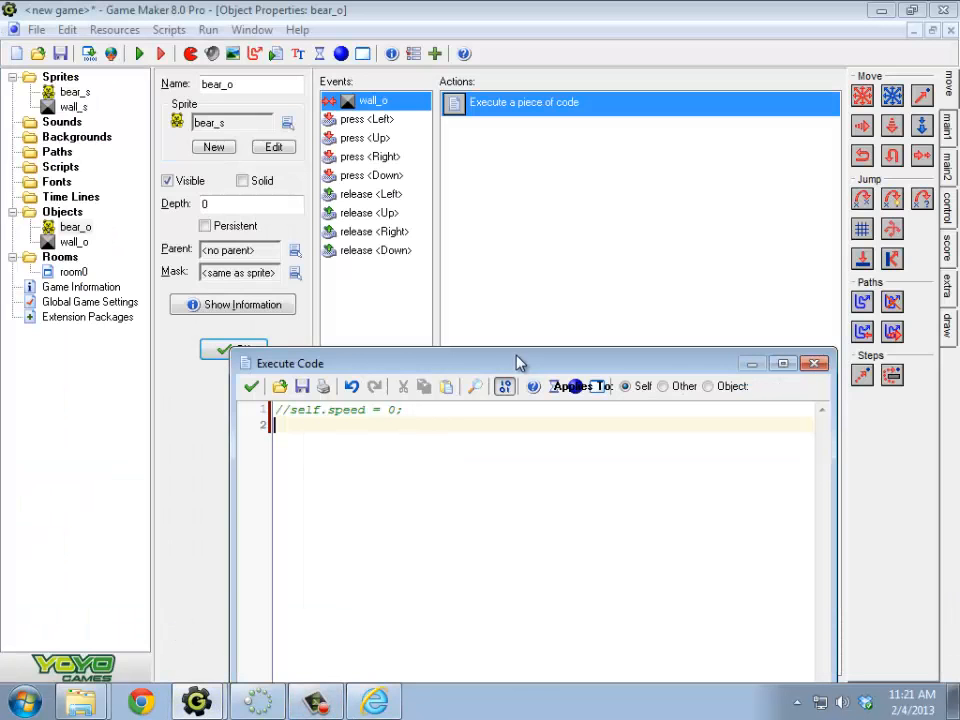
Step: Type move_bounce_solid(false); as line 2 and apply the code
type("move")
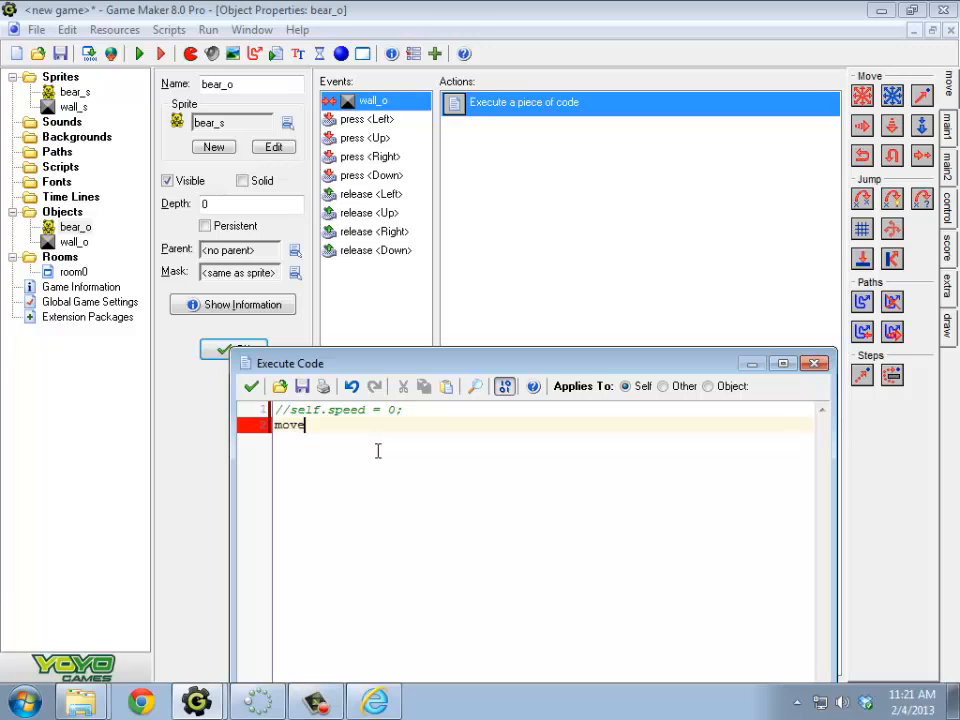
left_click_drag(285, 363, 285, 205)
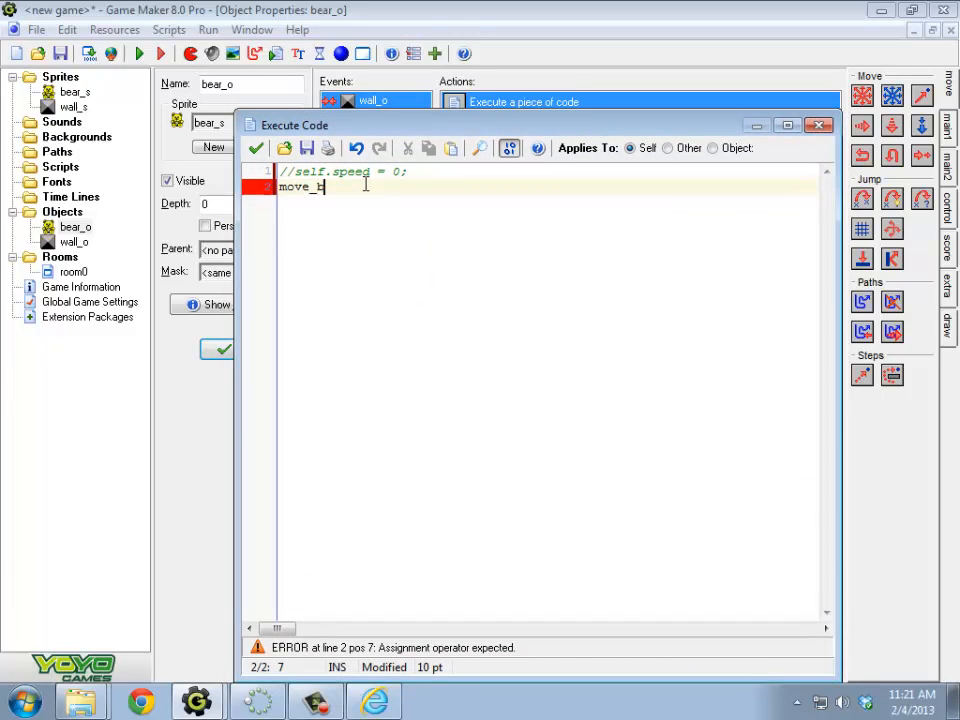
type("b")
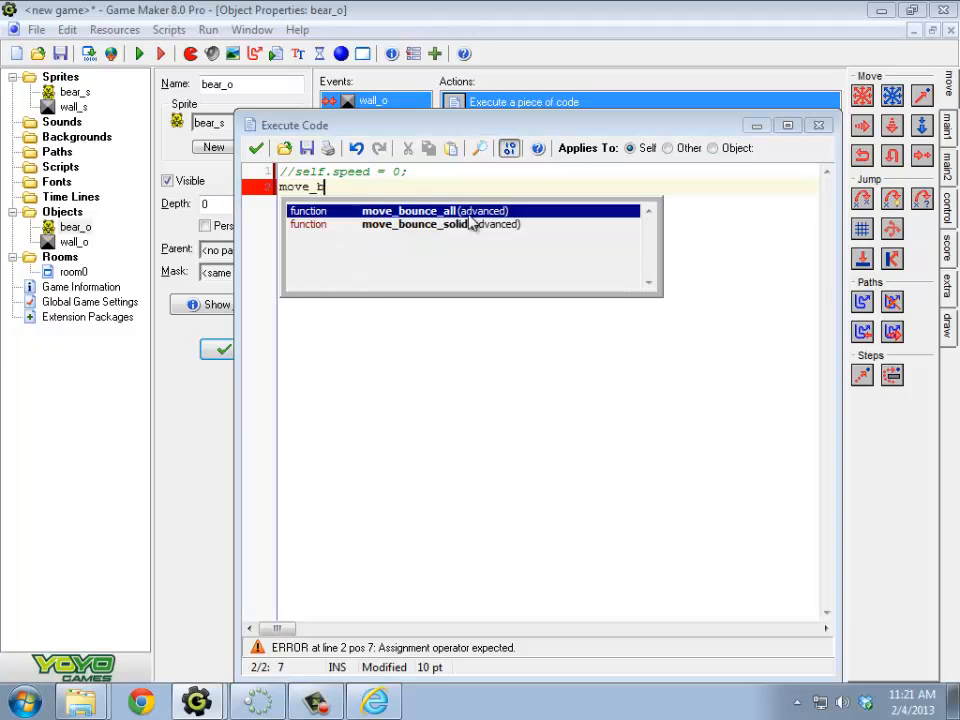
mouse_move(435, 230)
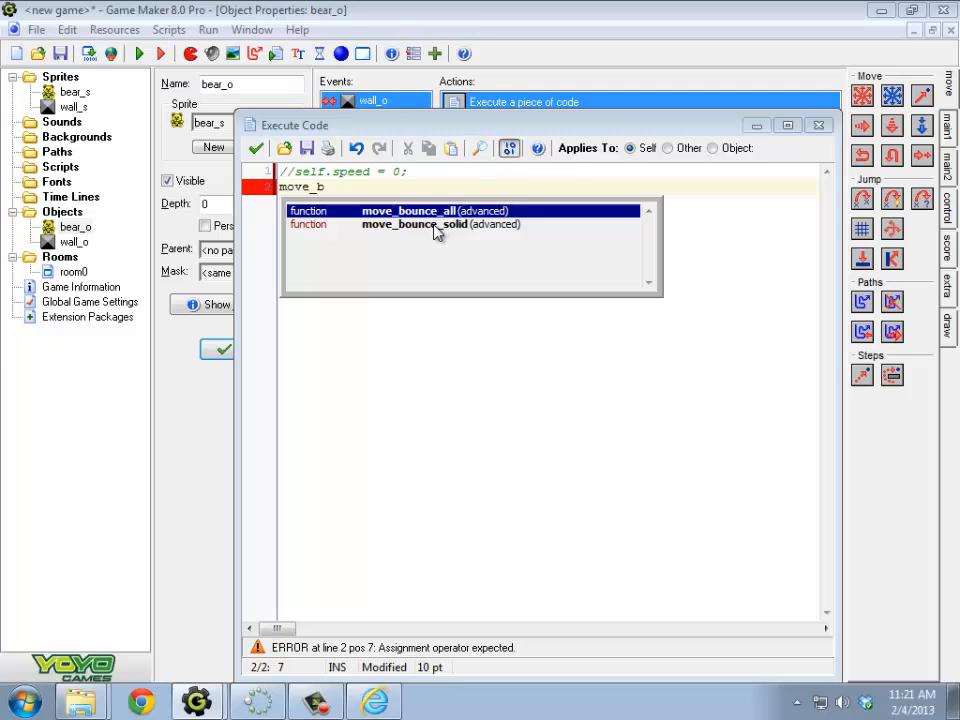
mouse_move(440, 232)
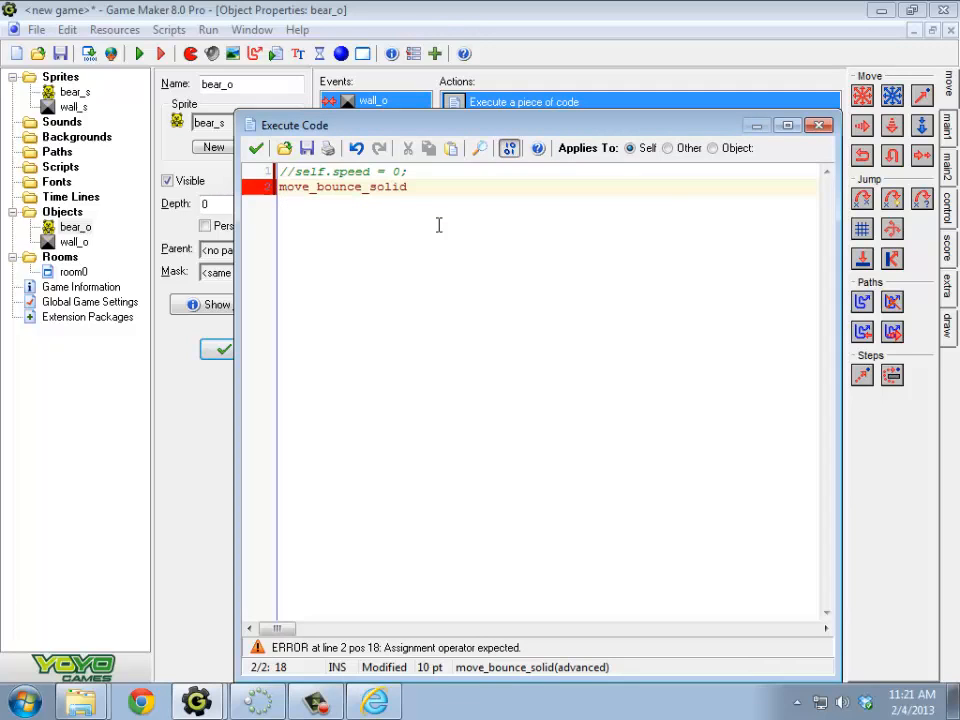
mouse_move(463, 670)
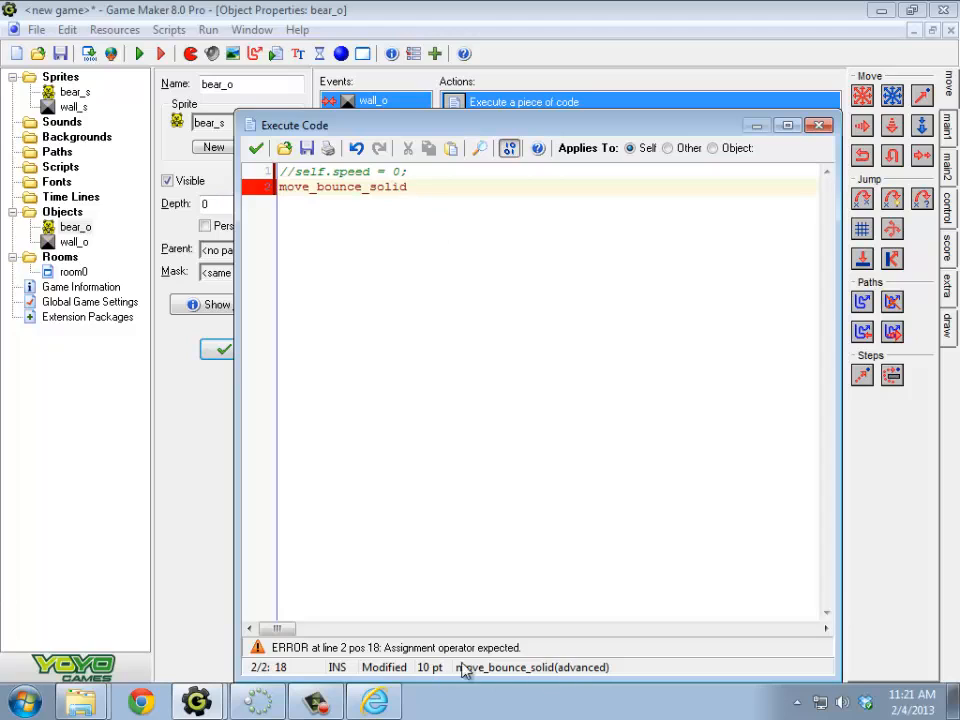
mouse_move(585, 675)
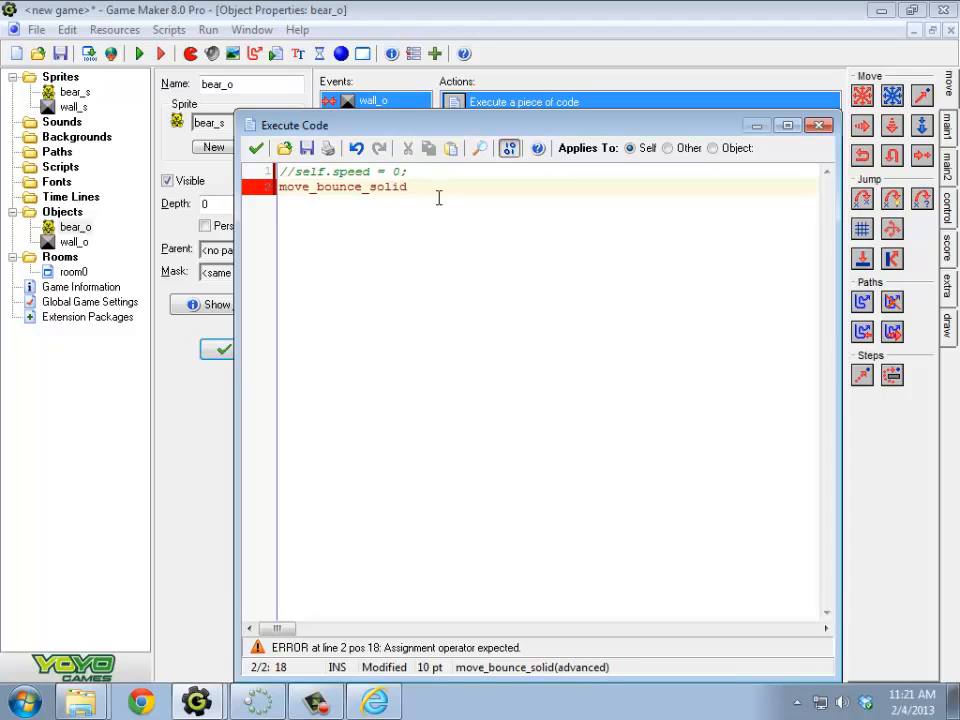
type("(")
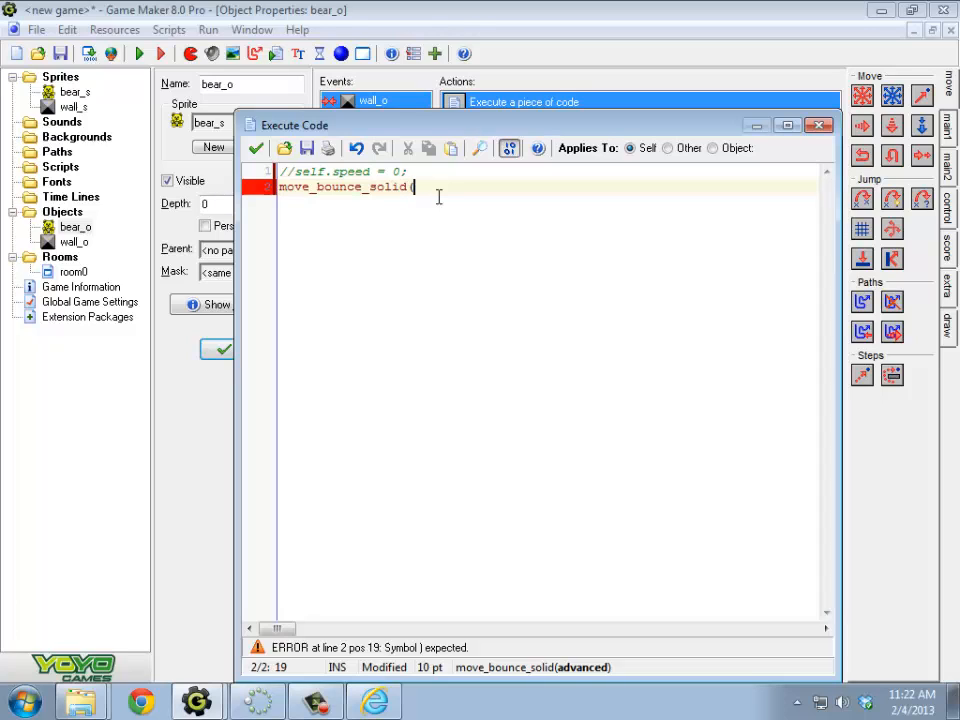
type("fal")
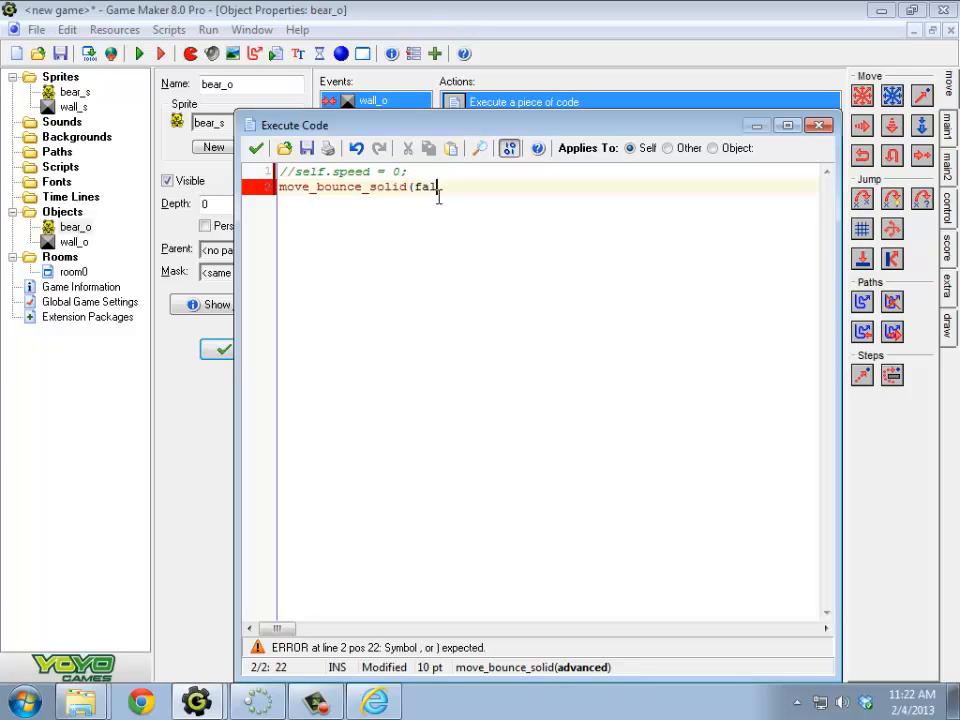
type("se);")
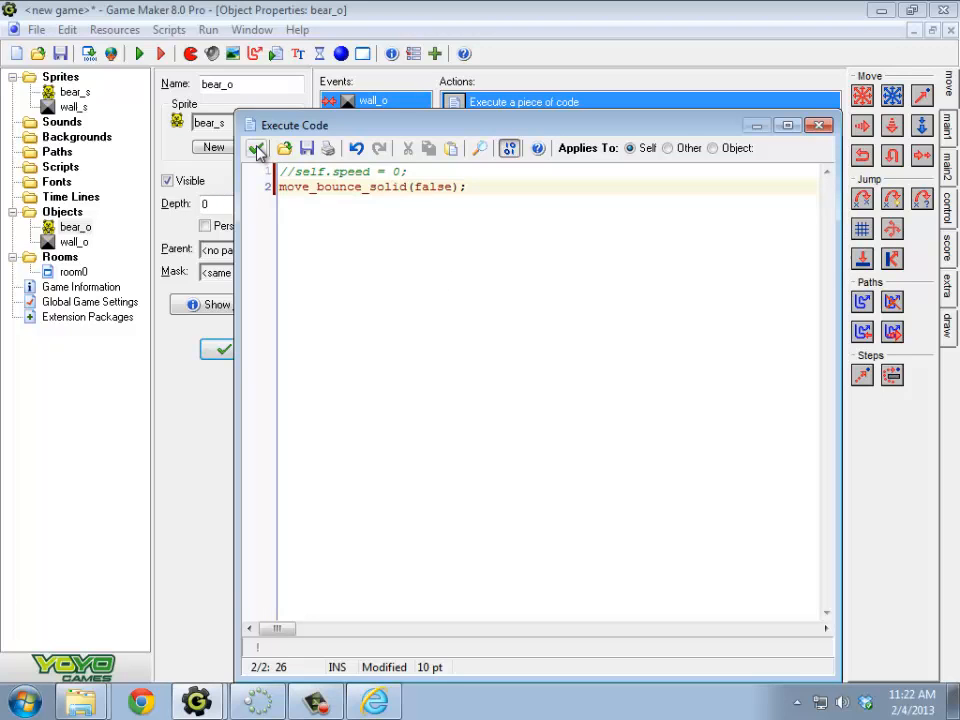
left_click(538, 148)
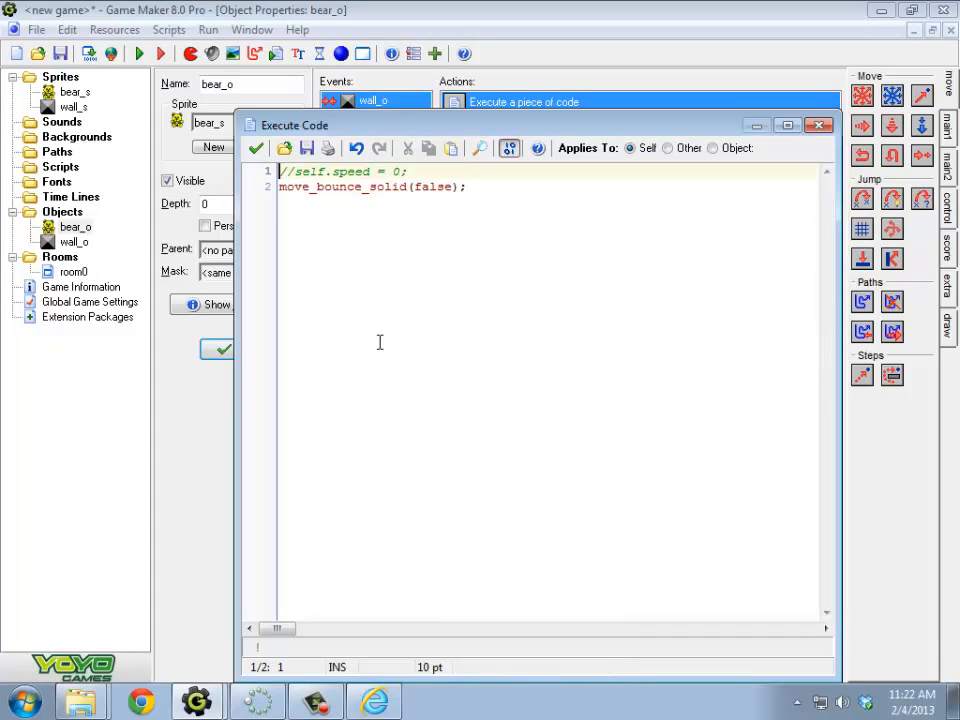
left_click(461, 187)
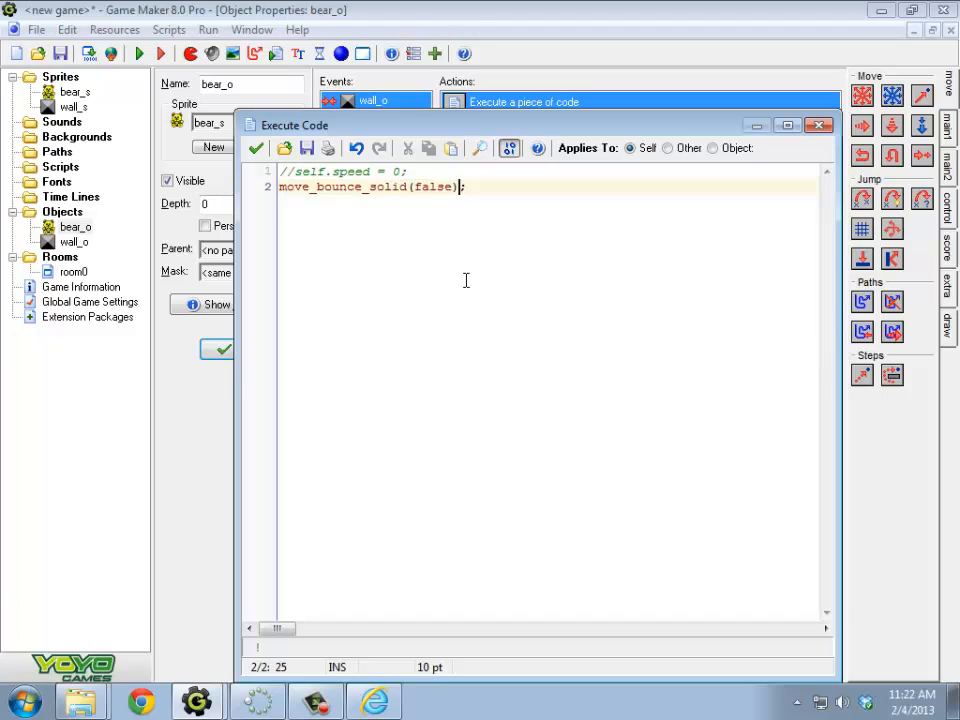
mouse_move(425, 236)
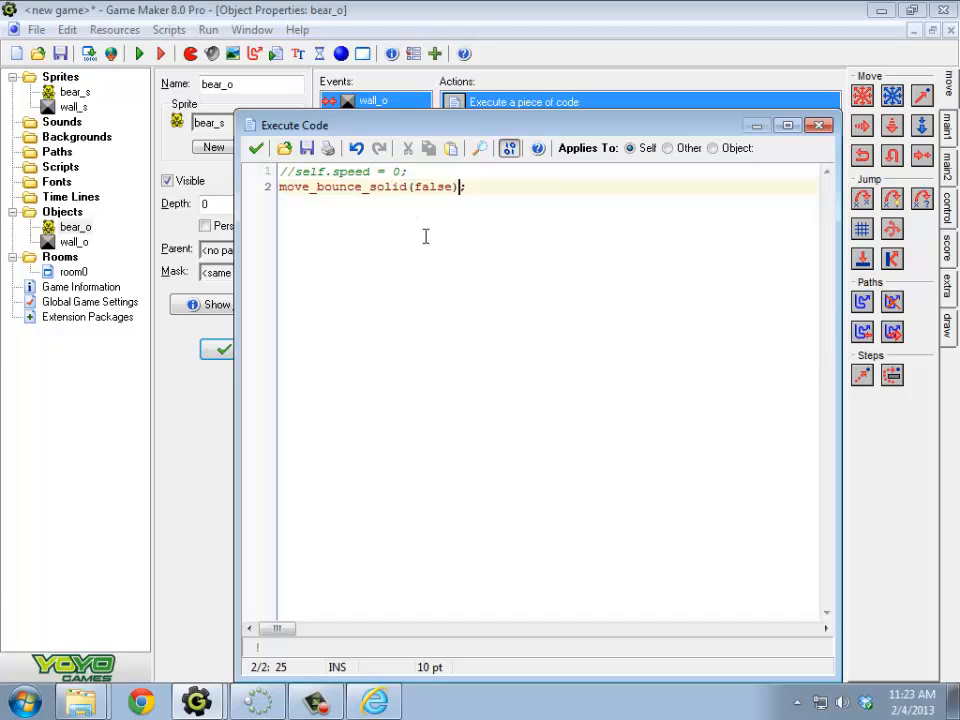
double_click(351, 171)
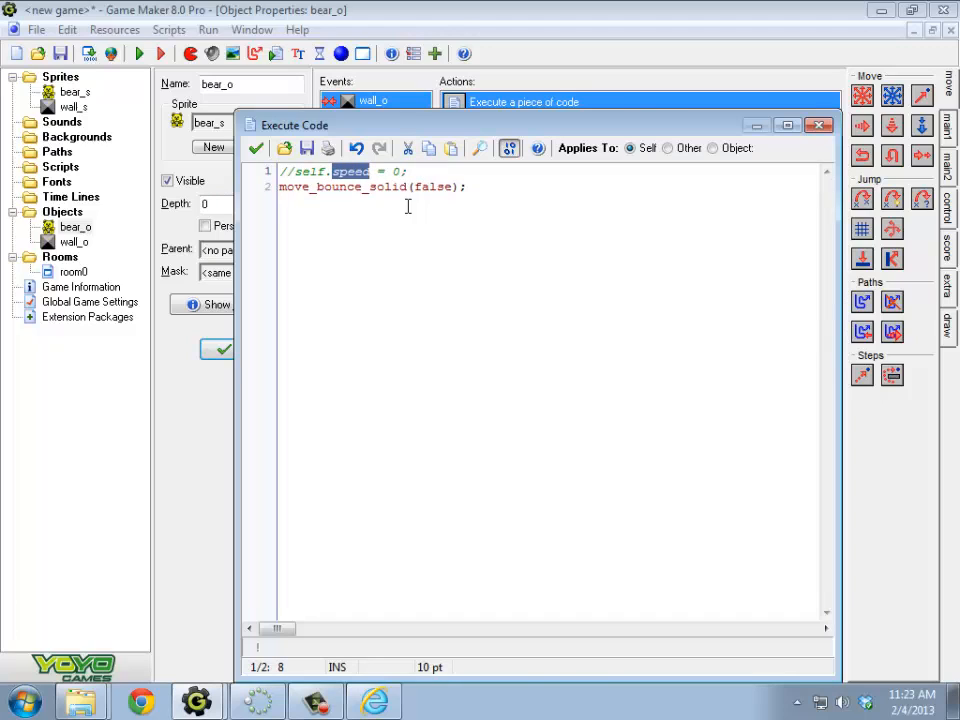
double_click(432, 187)
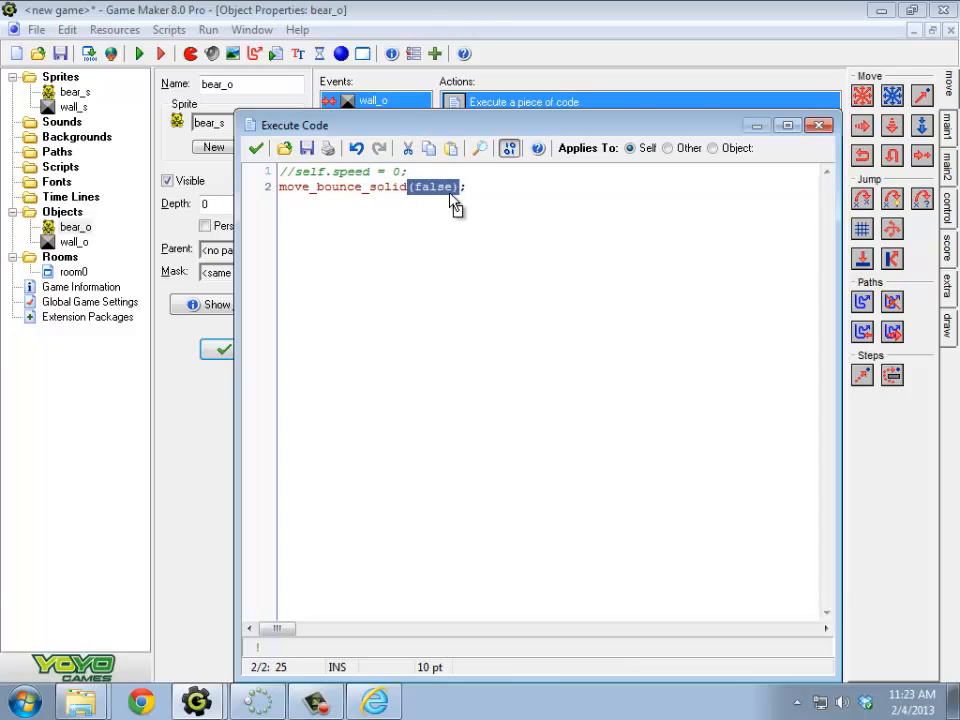
mouse_move(505, 240)
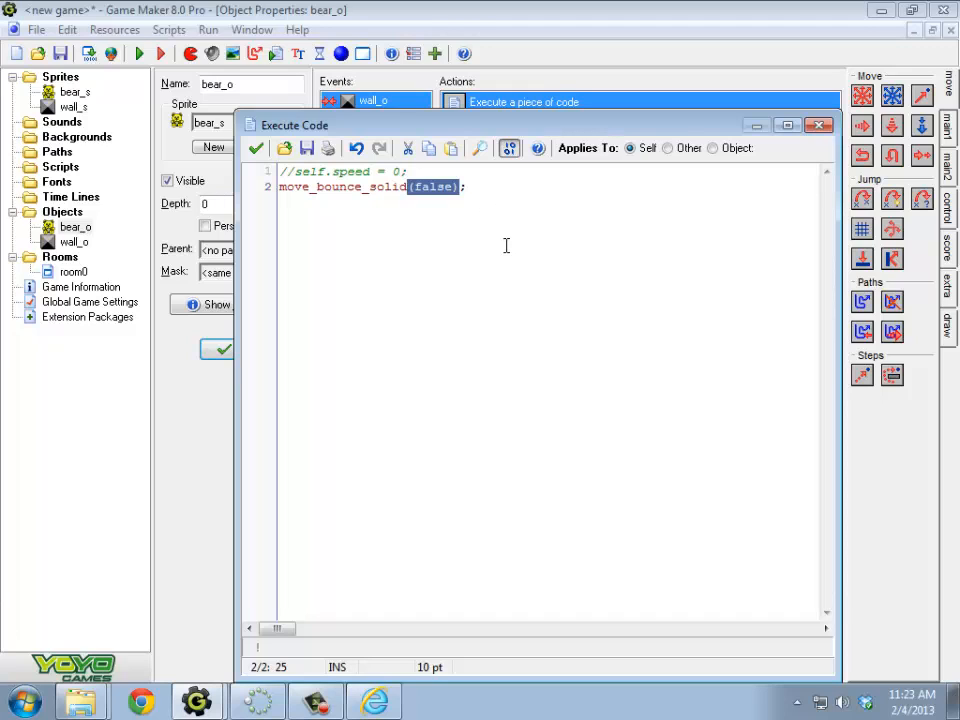
left_click(365, 187)
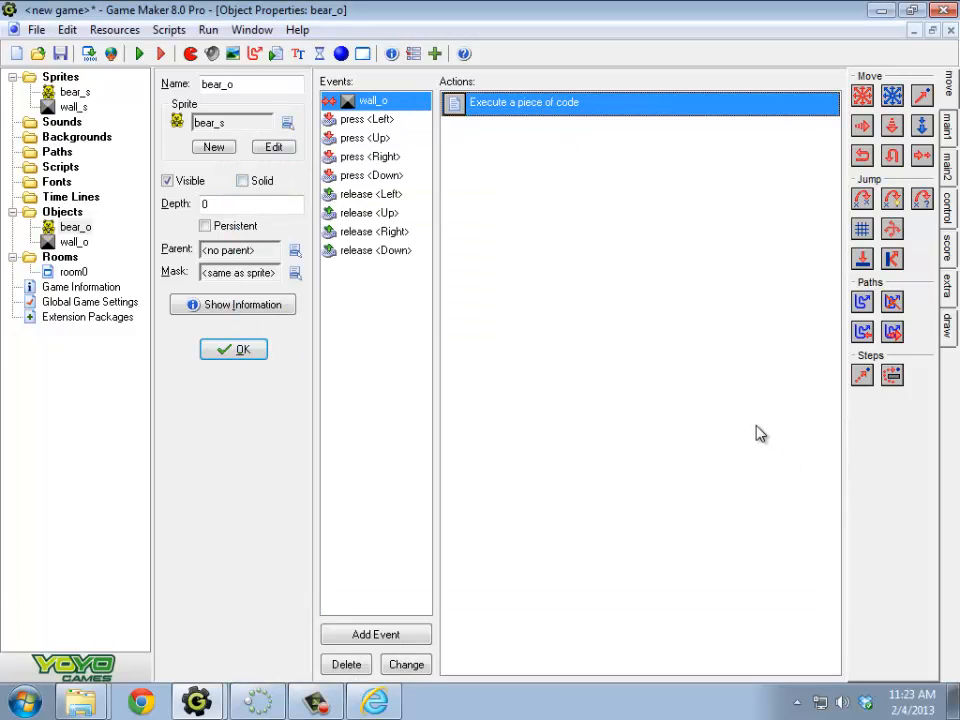
mouse_move(643, 282)
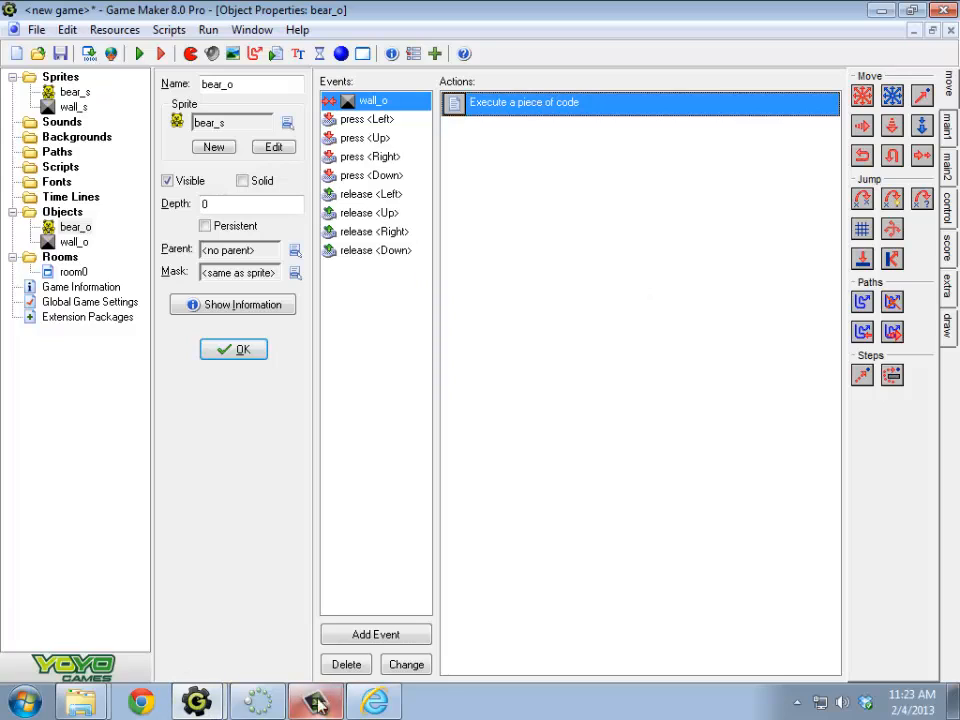
mouse_move(591, 374)
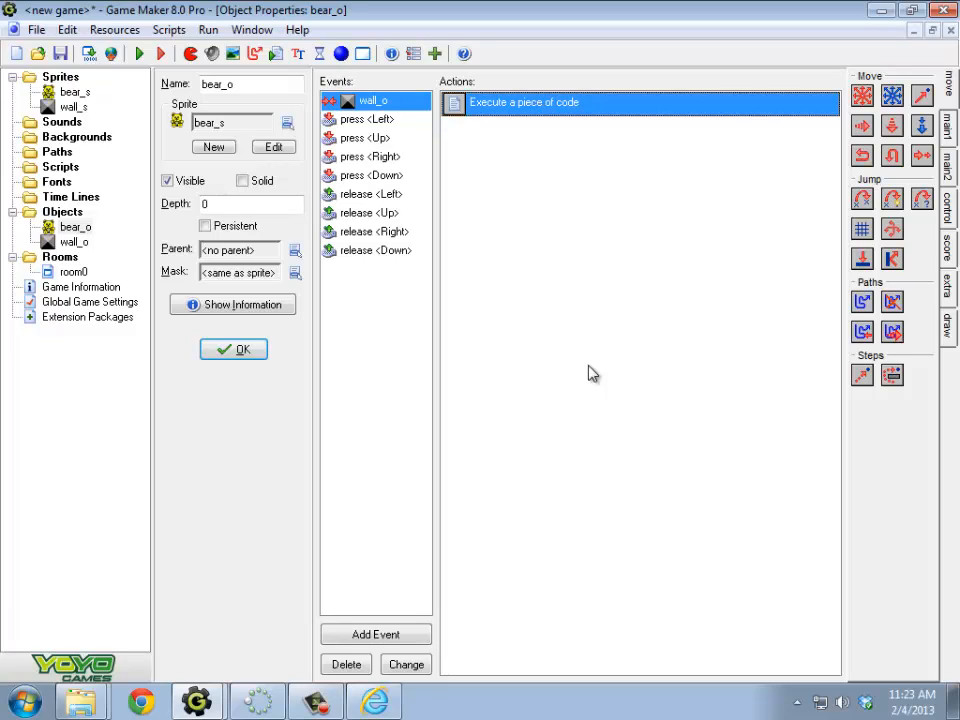
mouse_move(400, 373)
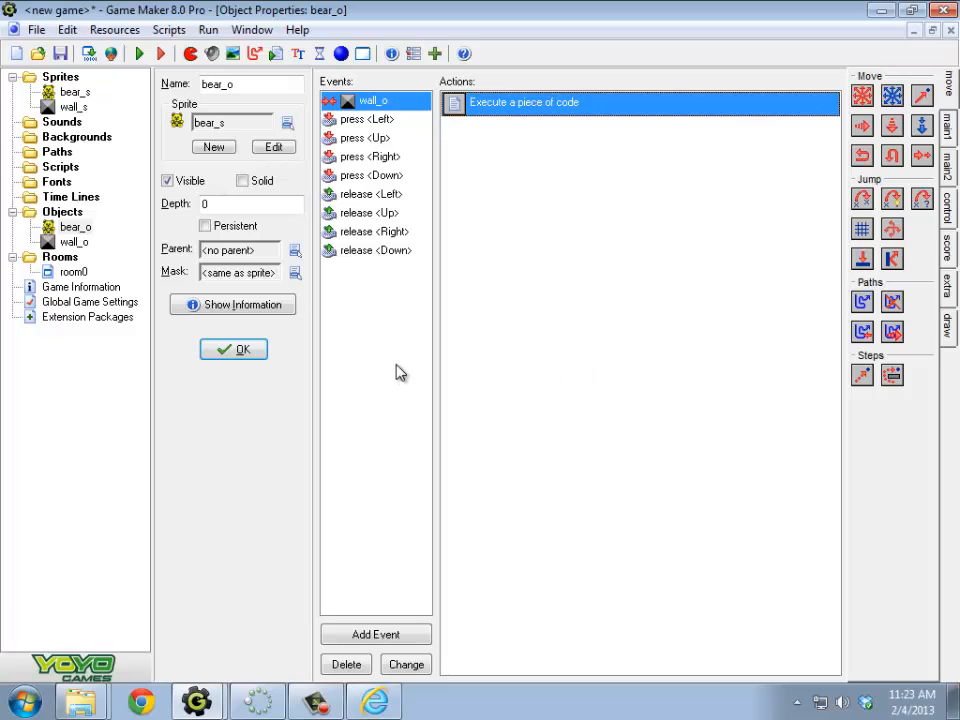
mouse_move(588, 351)
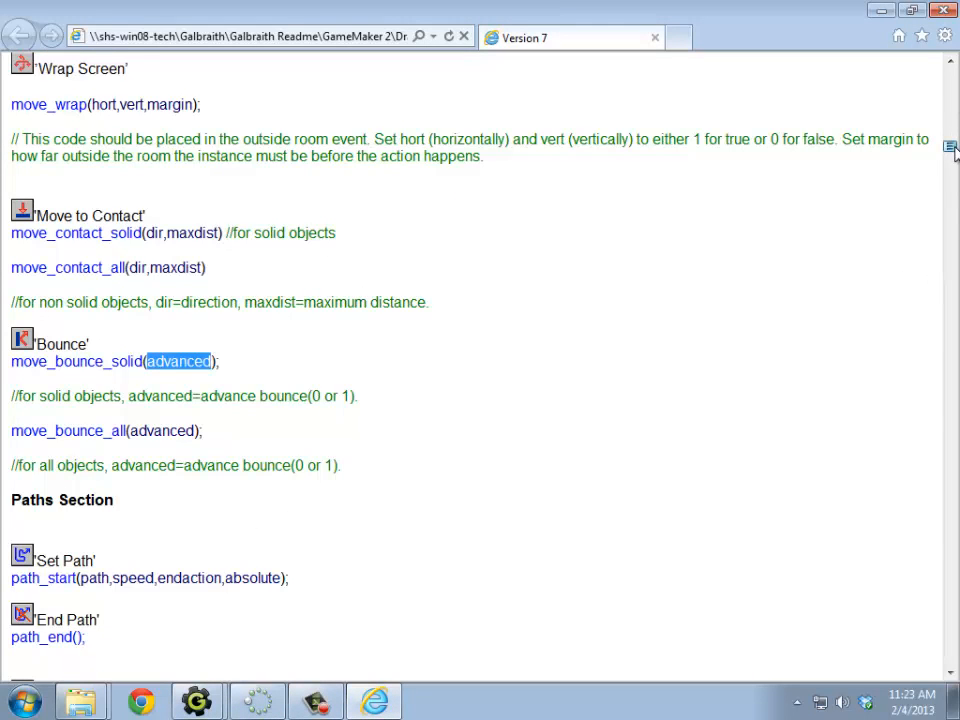
scroll("up", 3)
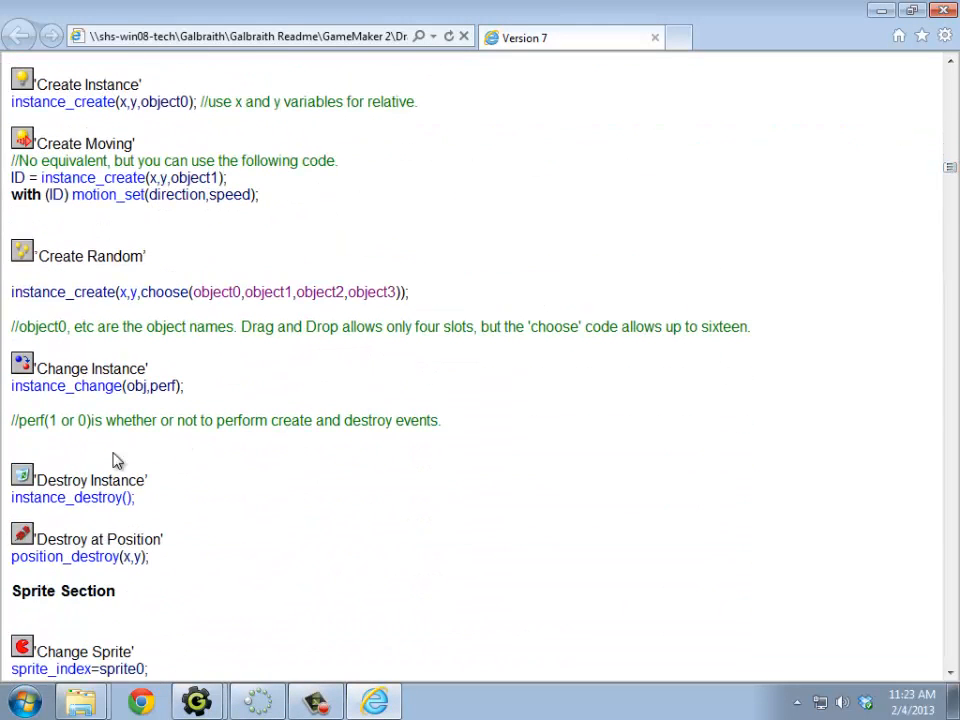
double_click(73, 497)
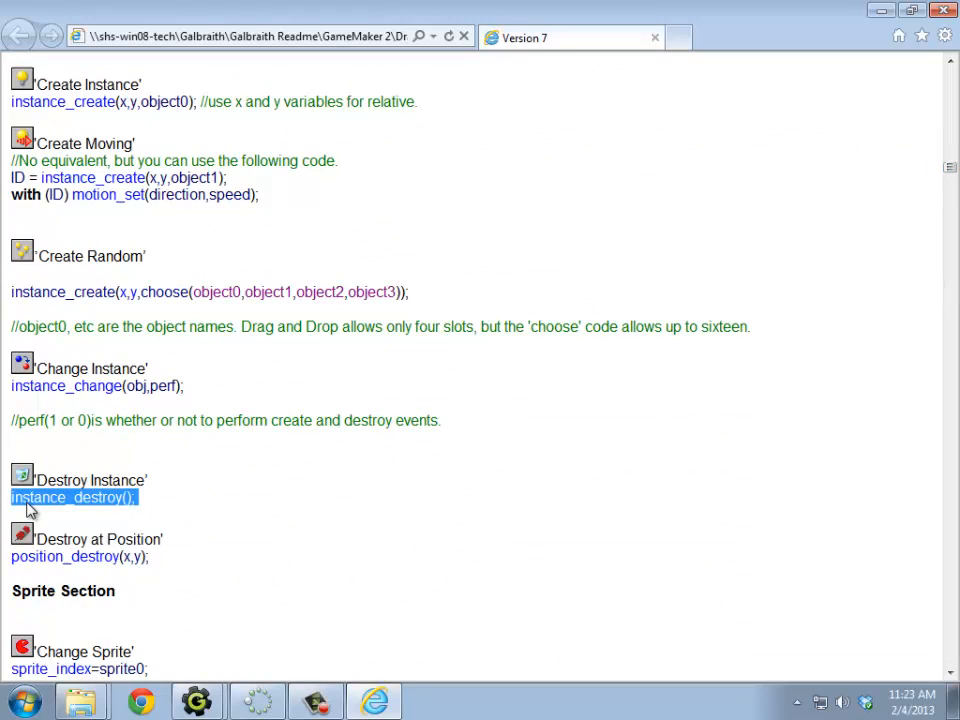
mouse_move(698, 281)
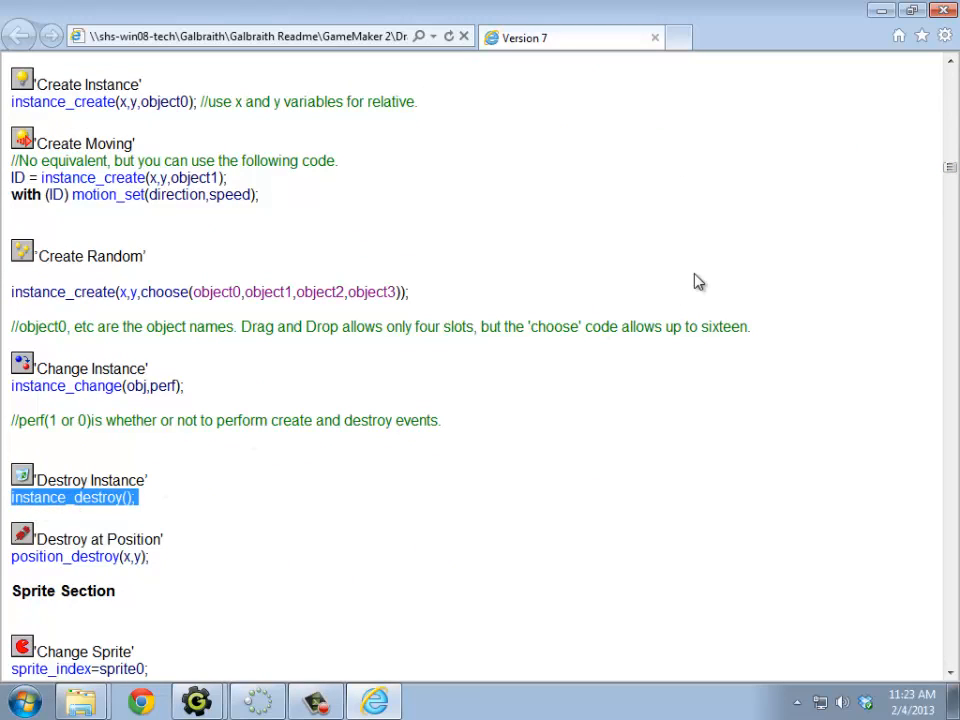
mouse_move(725, 258)
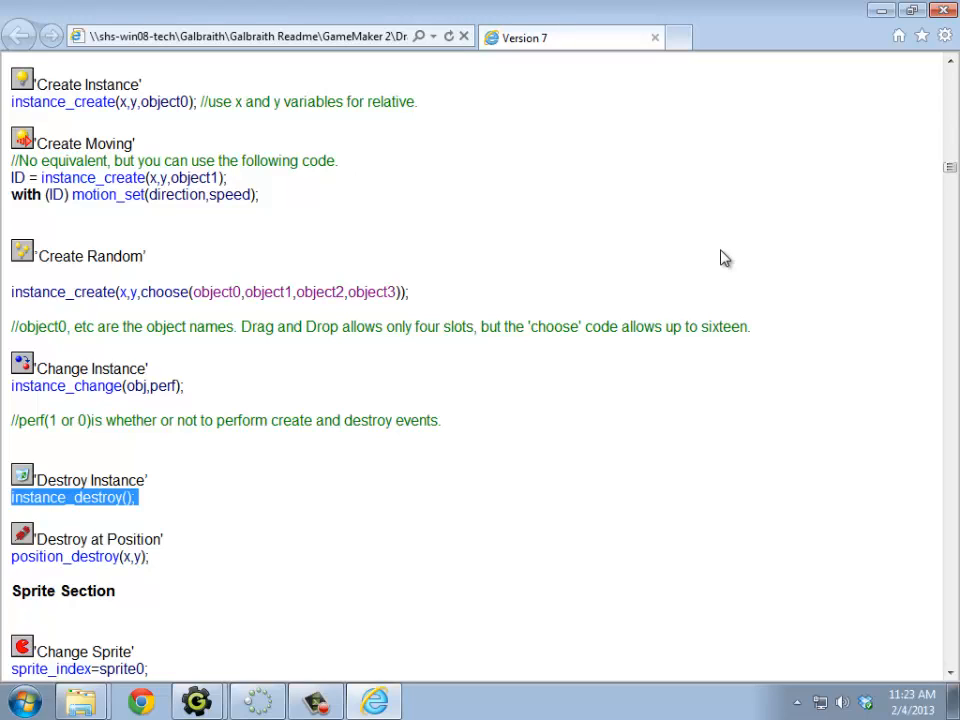
mouse_move(781, 302)
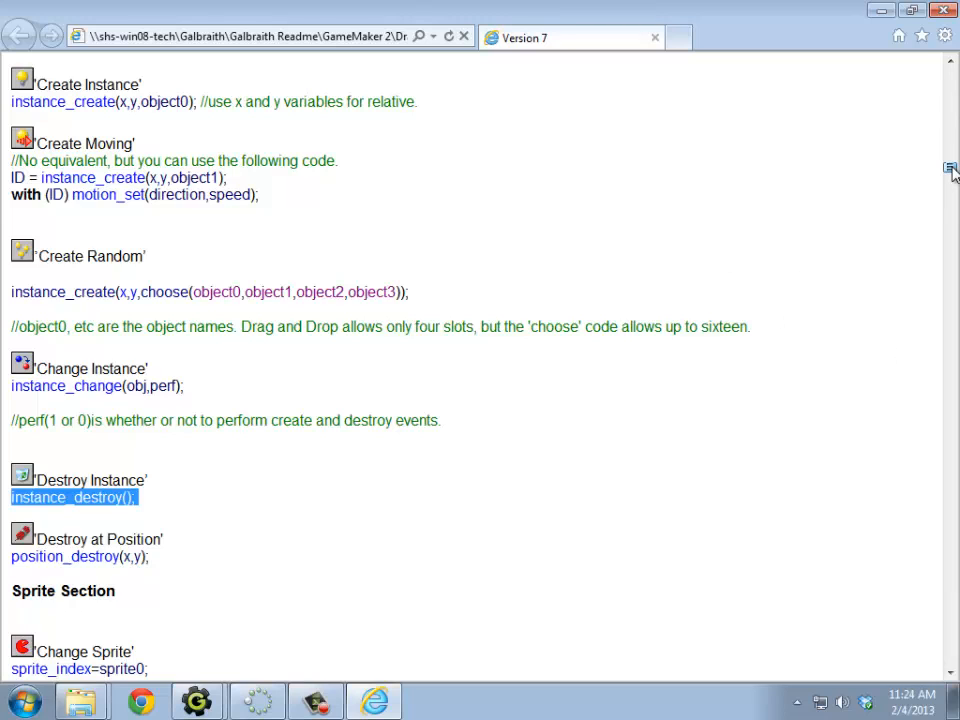
scroll("down", 3)
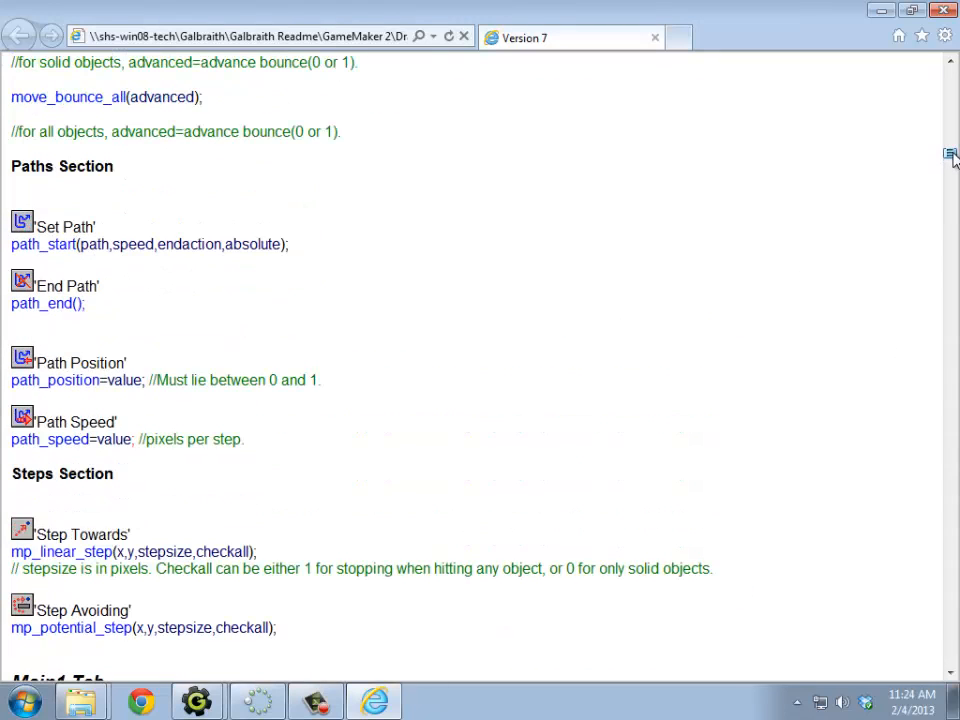
double_click(60, 551)
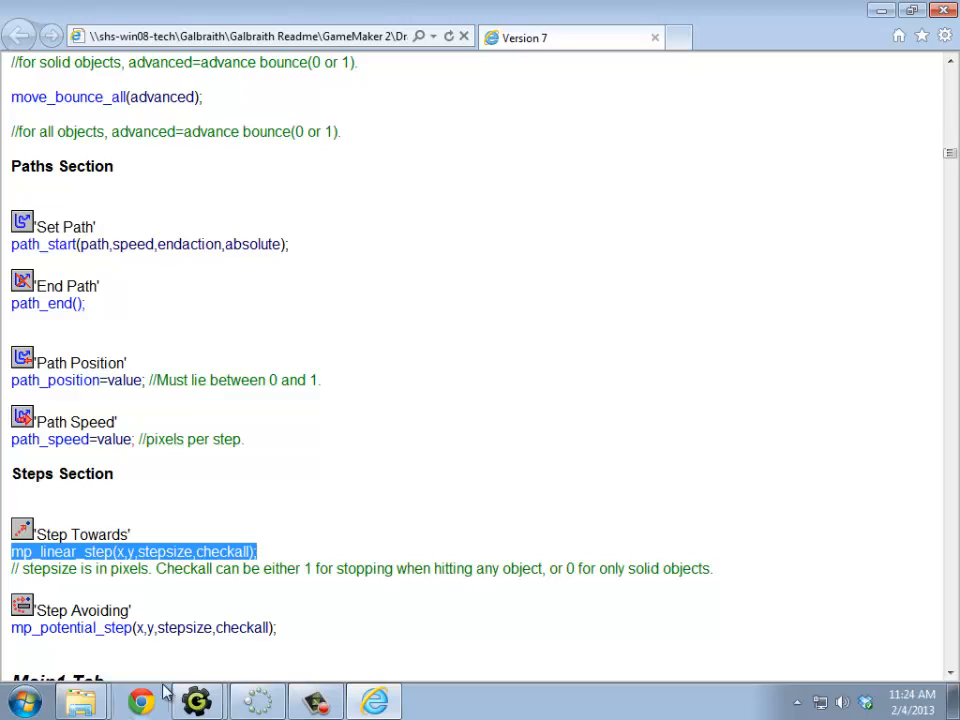
mouse_move(357, 366)
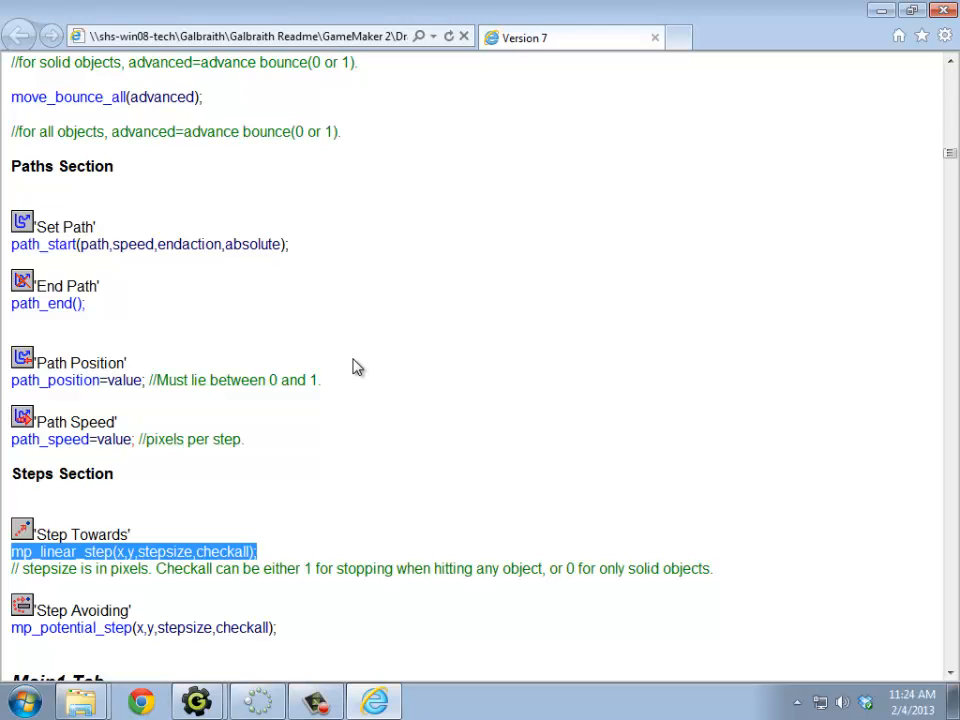
mouse_move(555, 538)
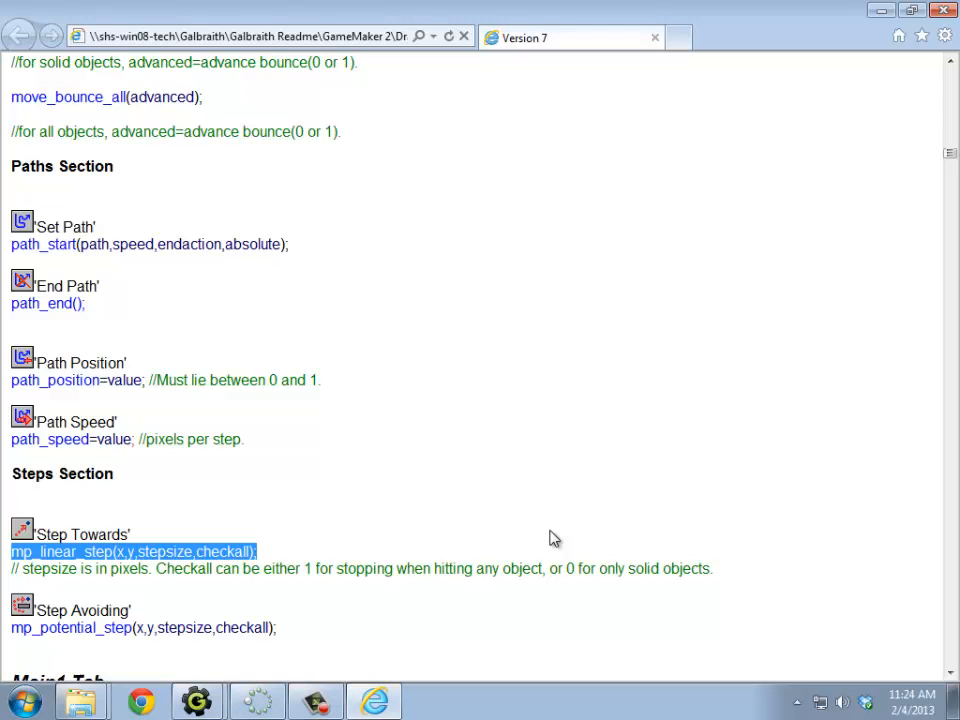
mouse_move(449, 464)
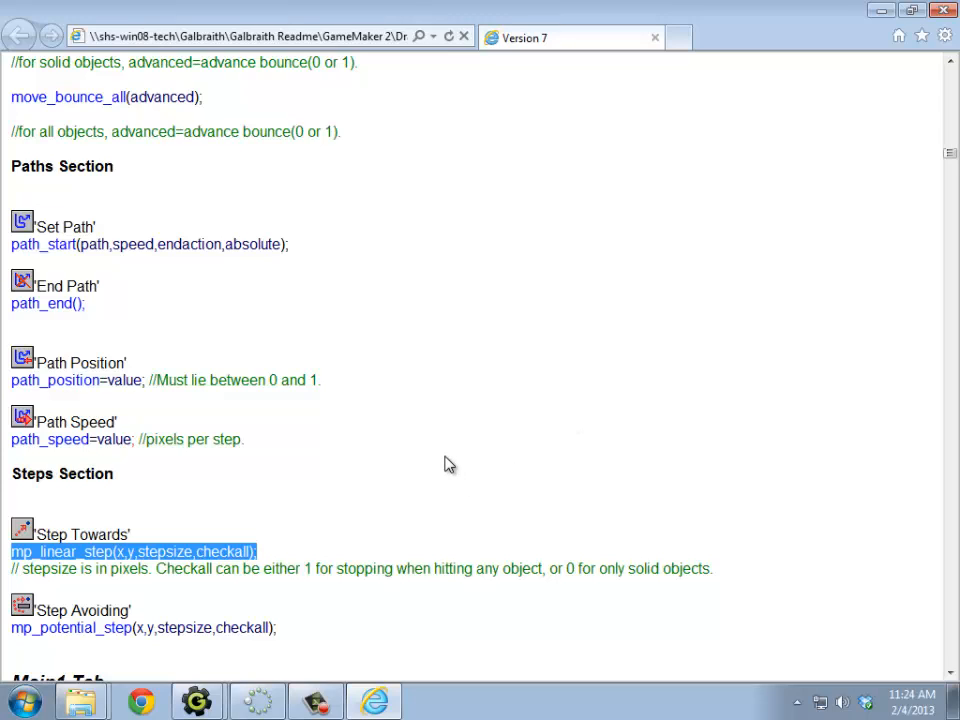